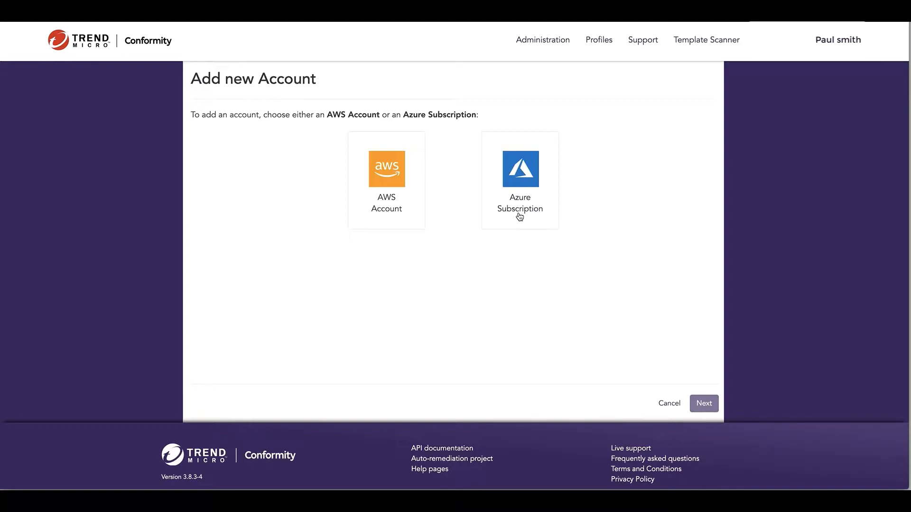
pyautogui.moveTo(524, 204)
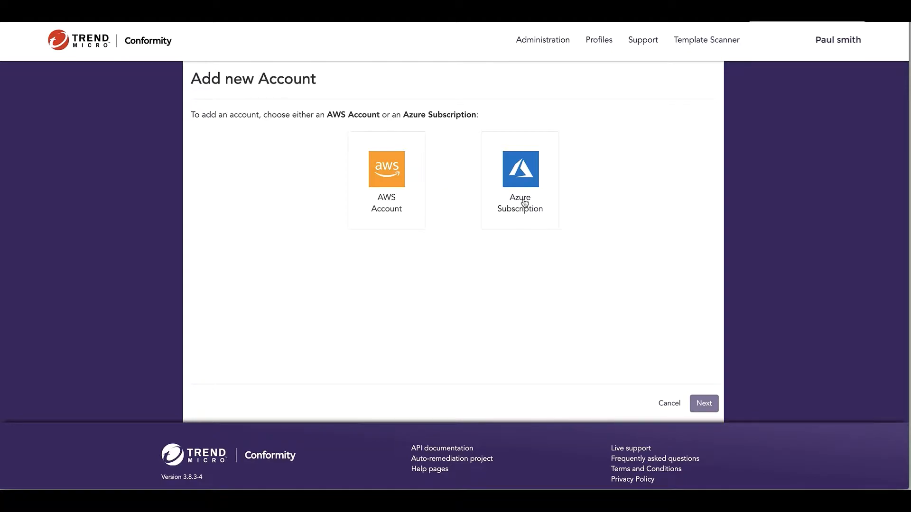
# Begin an Azure Subscription account and name its Active Directory 'Tenant 1'
pyautogui.click(519, 169)
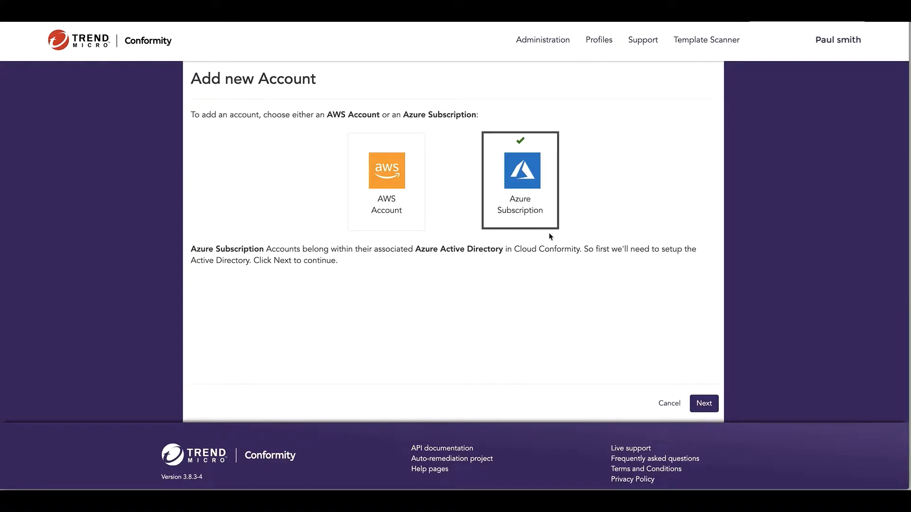
pyautogui.click(703, 403)
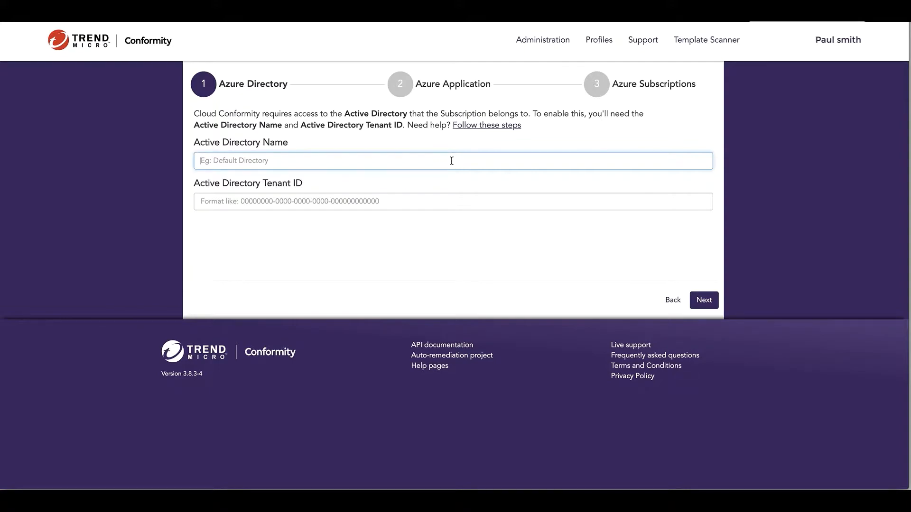
pyautogui.write('Tenant')
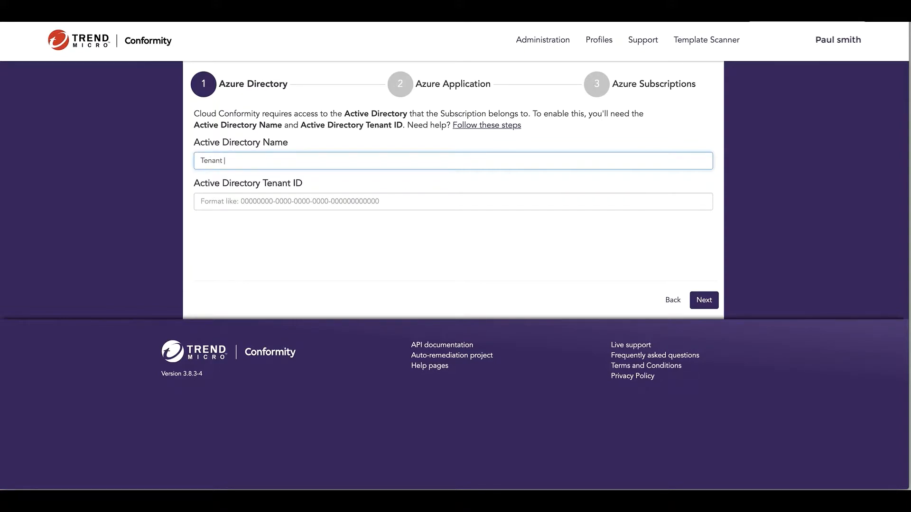
pyautogui.write('1')
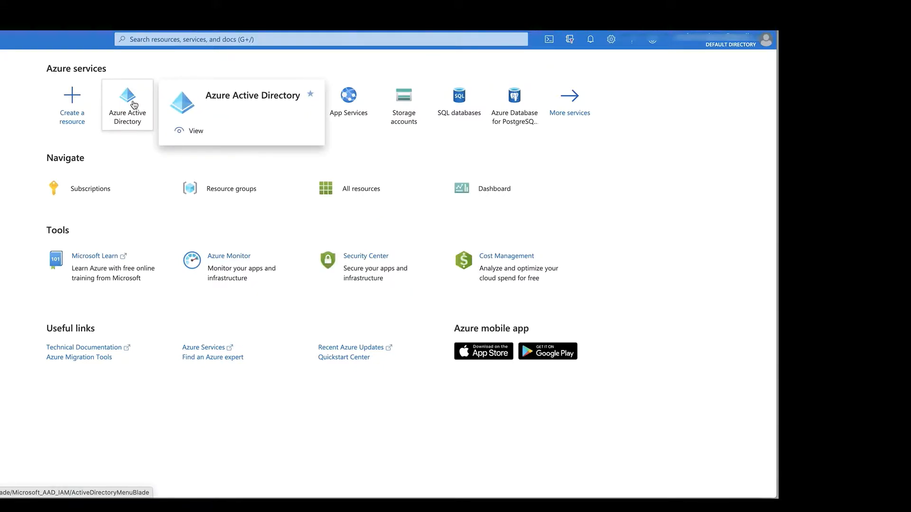
pyautogui.write('active')
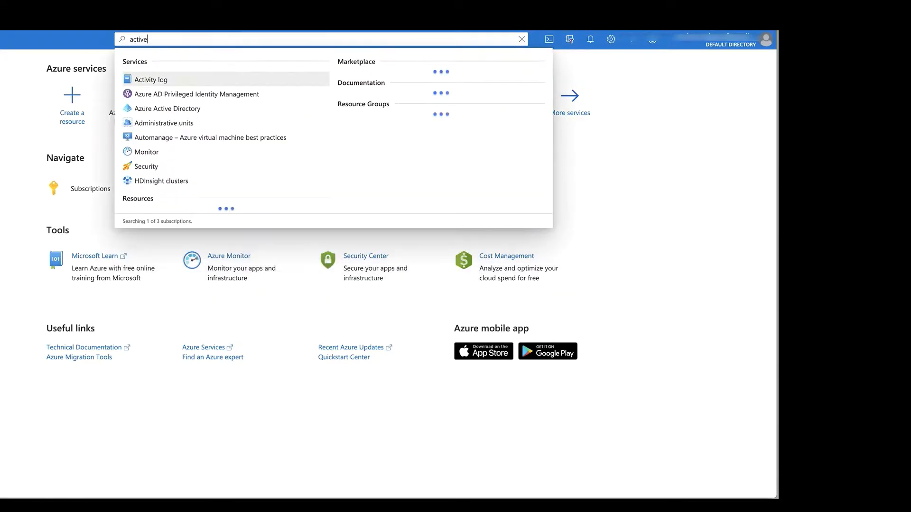
pyautogui.click(169, 109)
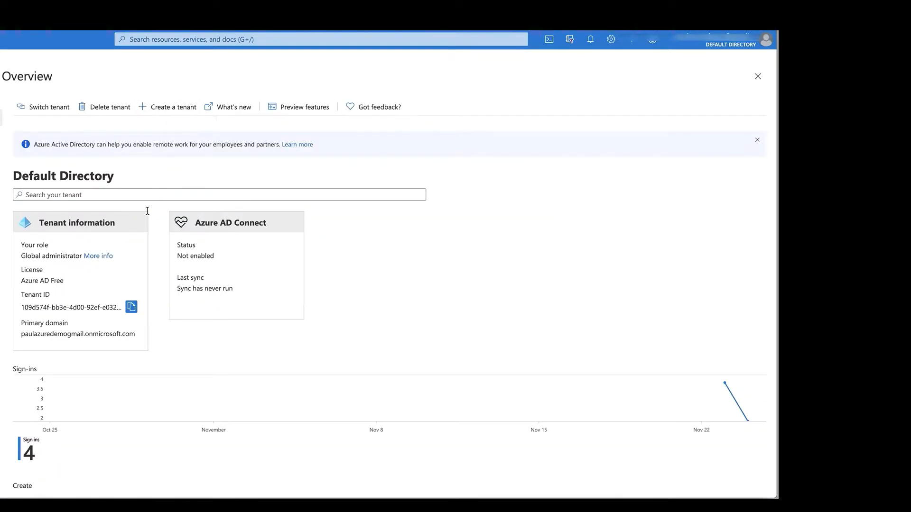
pyautogui.moveTo(131, 307)
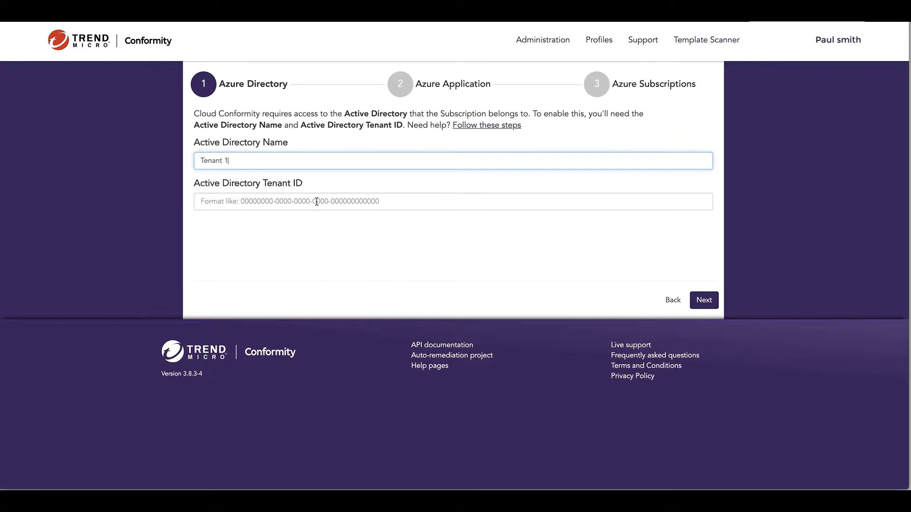
pyautogui.write('109d574f-bb3e-4d00-92ef-e0325d252e96')
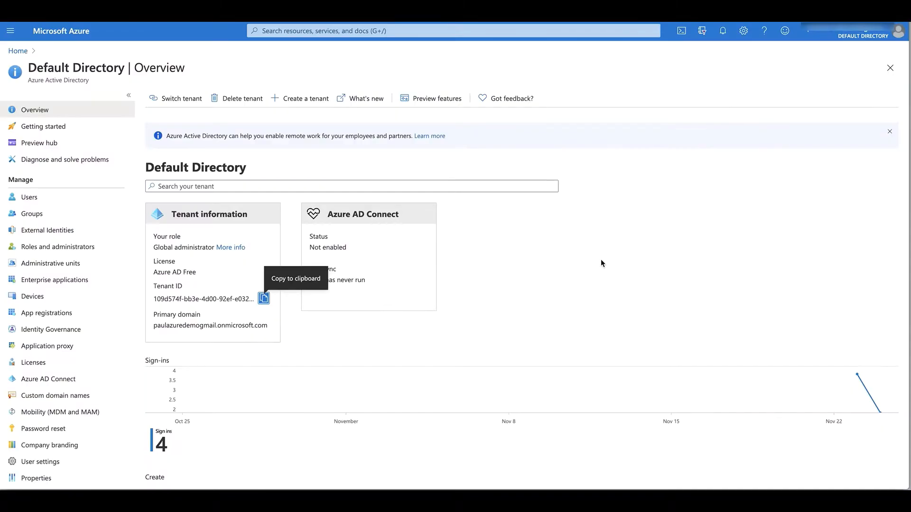
pyautogui.moveTo(509, 205)
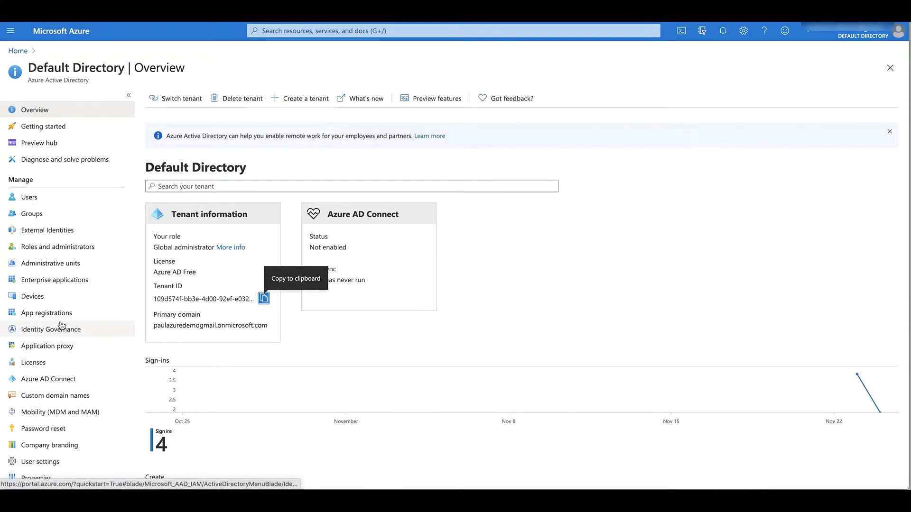
# Show the Default Directory's App registrations page
pyautogui.click(46, 312)
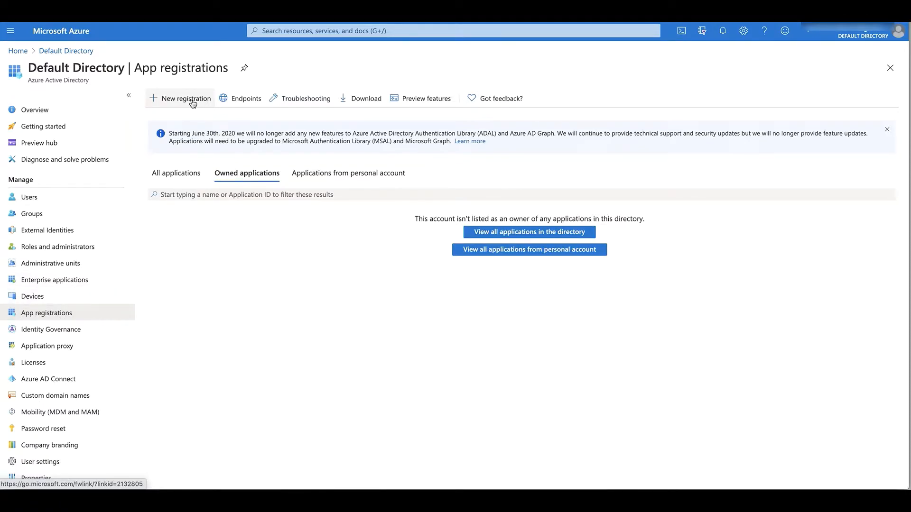
# Register a single-tenant application named 'Conformity Azure Access'
pyautogui.click(185, 98)
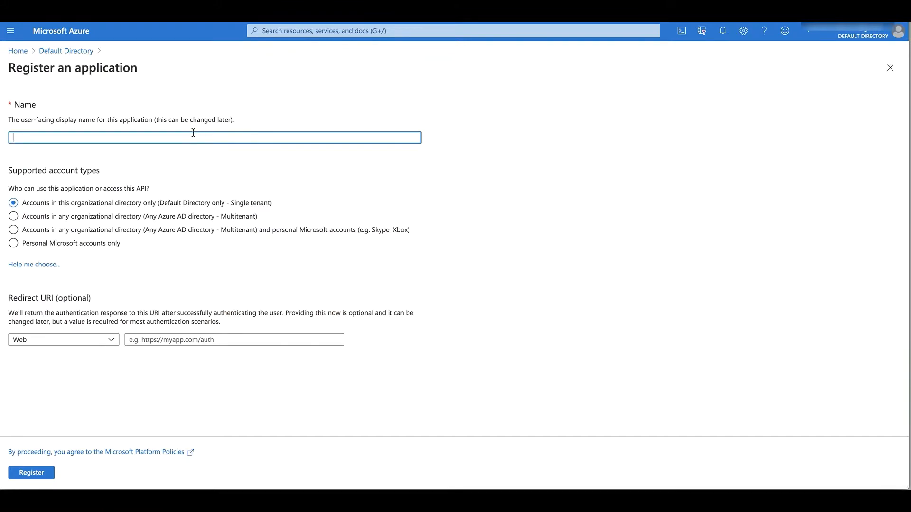
pyautogui.write('Conformity Azure A')
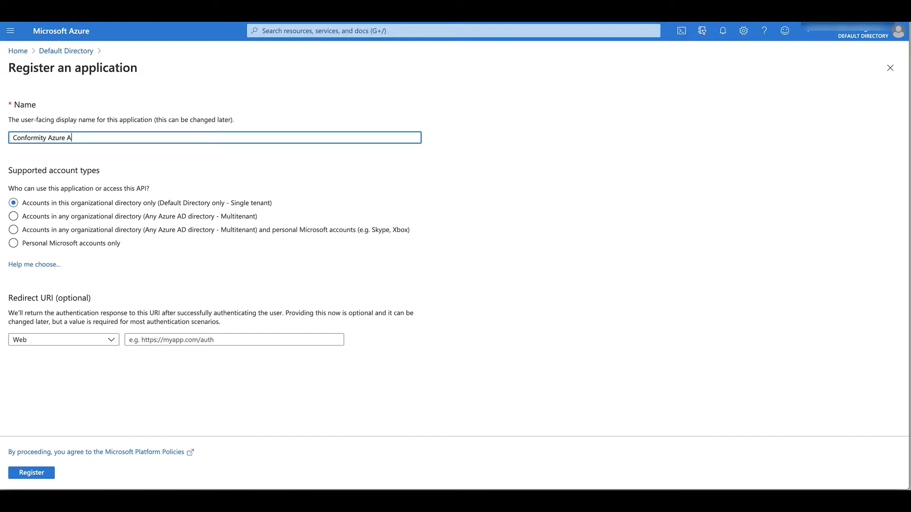
pyautogui.write('ccess')
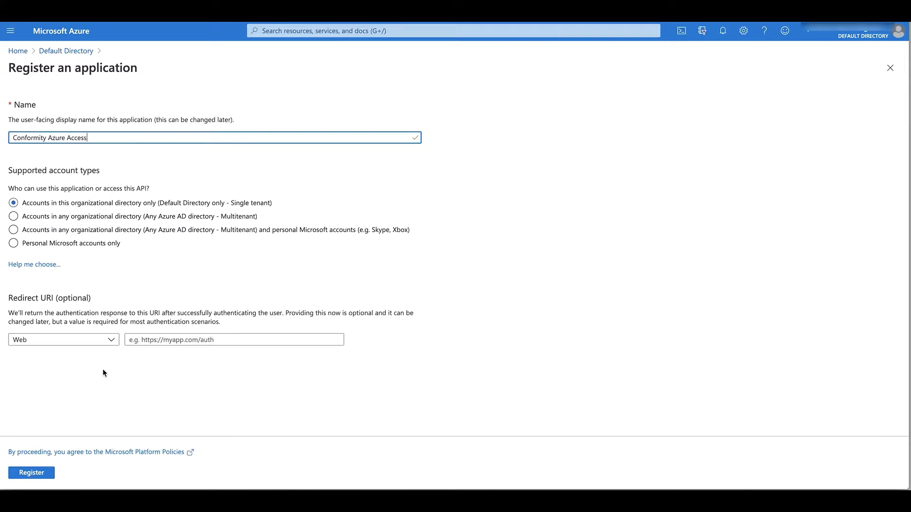
pyautogui.click(32, 472)
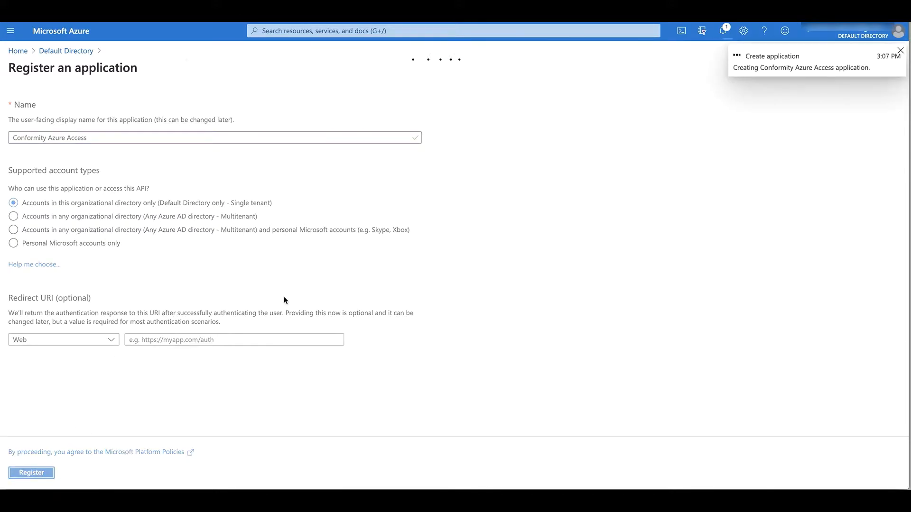
pyautogui.click(31, 473)
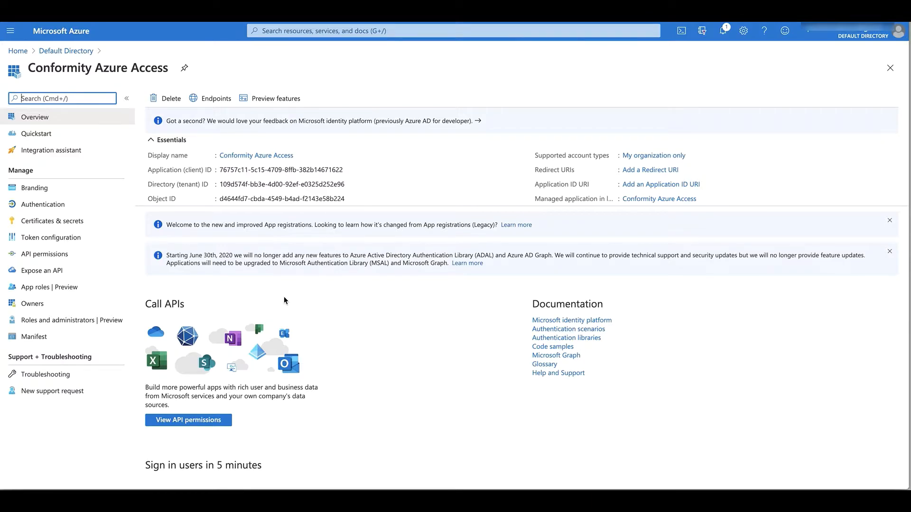
pyautogui.moveTo(297, 247)
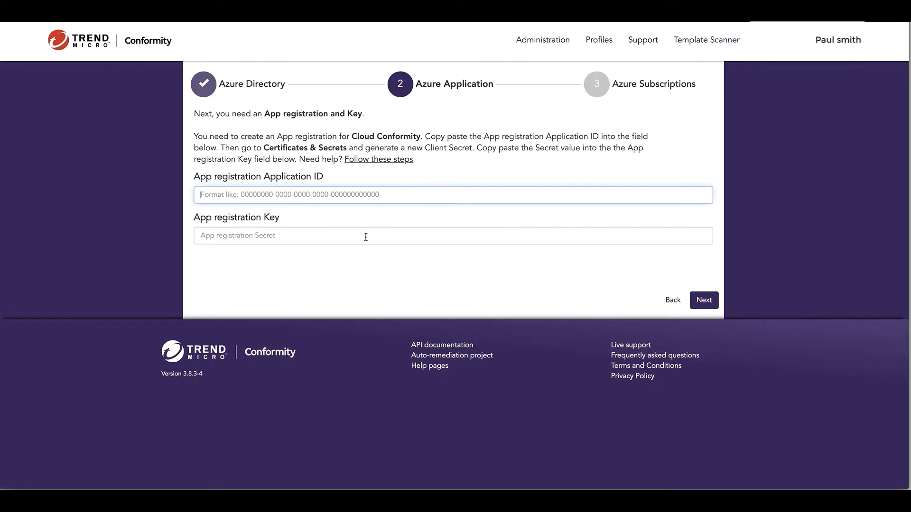
# Enter Application ID 76757c11-5c15-4709-8ffb-382b14671622 in Conformity's app registration field
pyautogui.write('76757c11-5c15-4709-8ffb-382b14671622')
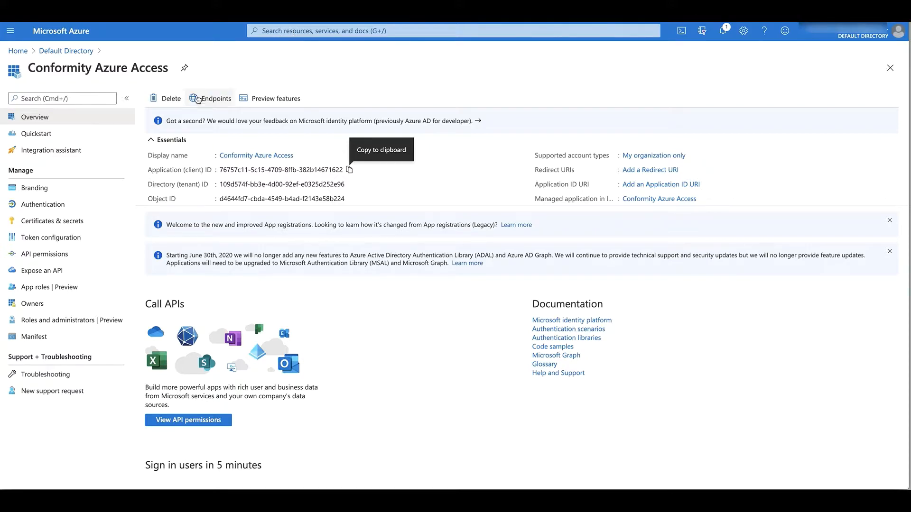
# Create client secret 'azure access for conformity' and copy its value
pyautogui.click(54, 221)
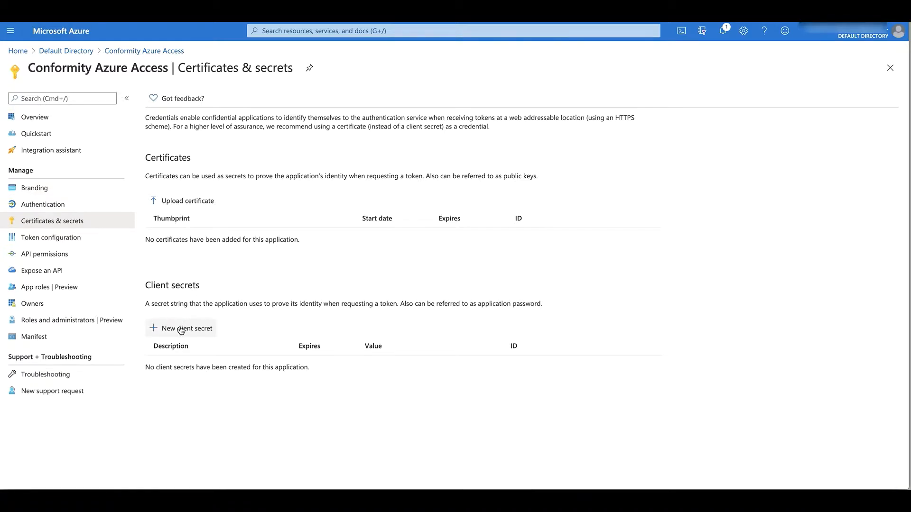
pyautogui.click(187, 328)
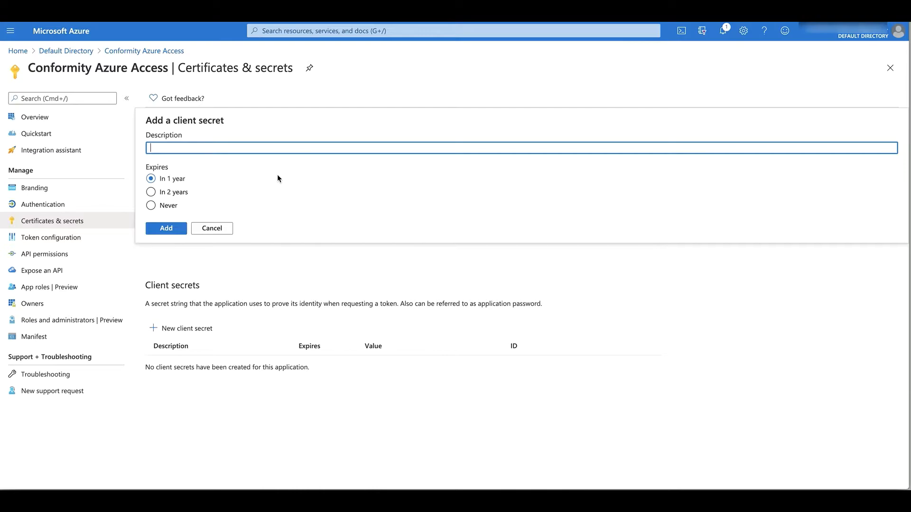
pyautogui.write('a')
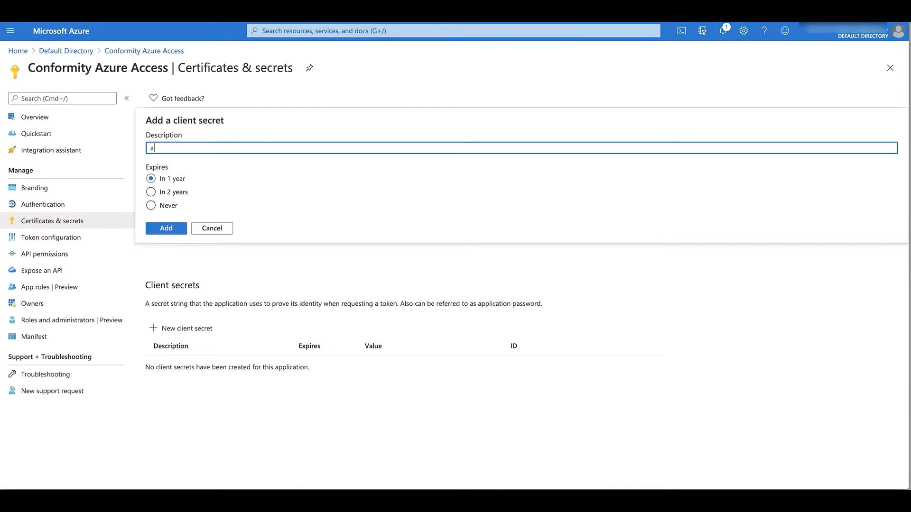
pyautogui.write('zure acc')
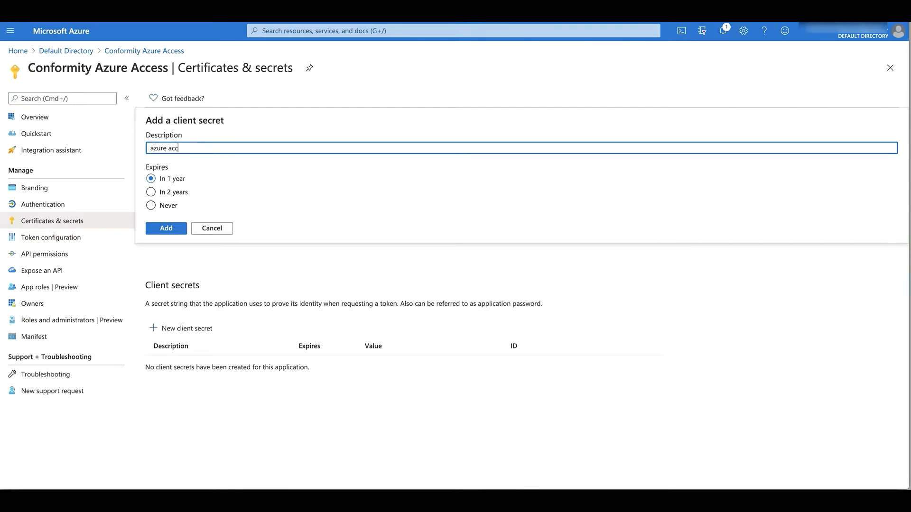
pyautogui.write('ess for conformity')
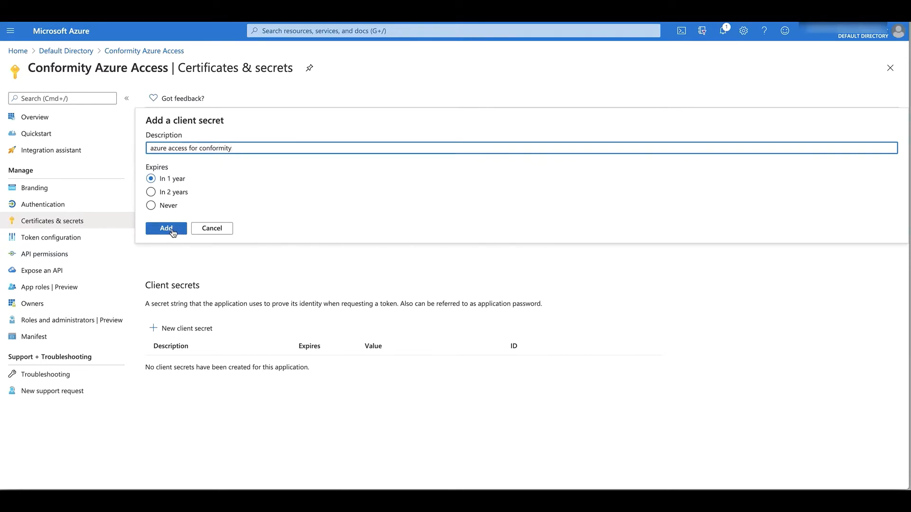
pyautogui.click(165, 228)
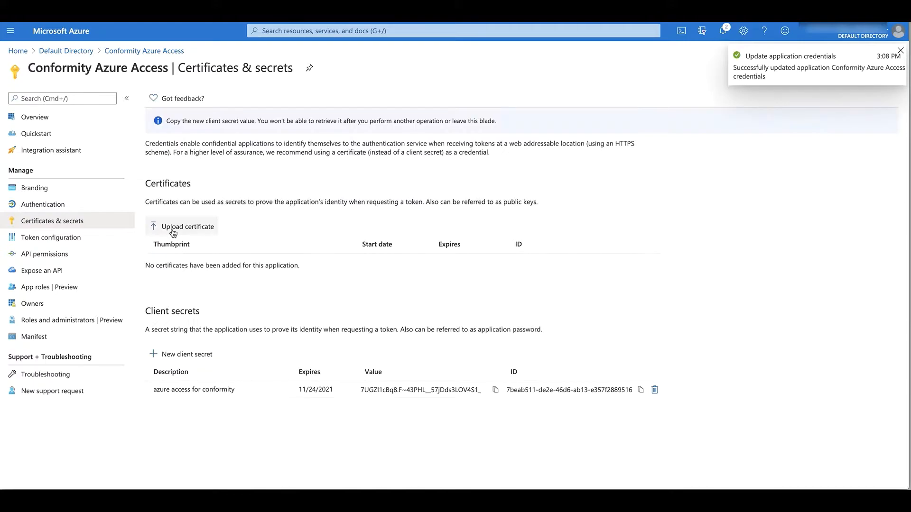
pyautogui.moveTo(360, 292)
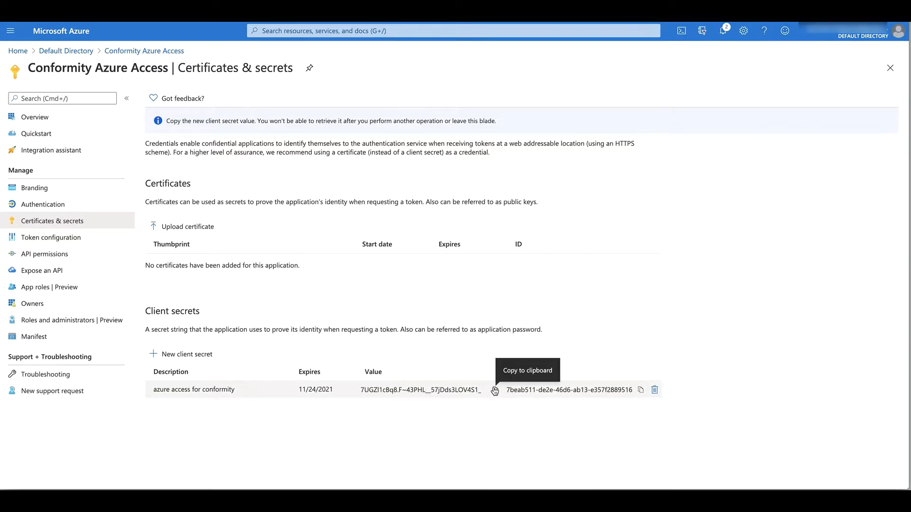
pyautogui.click(493, 390)
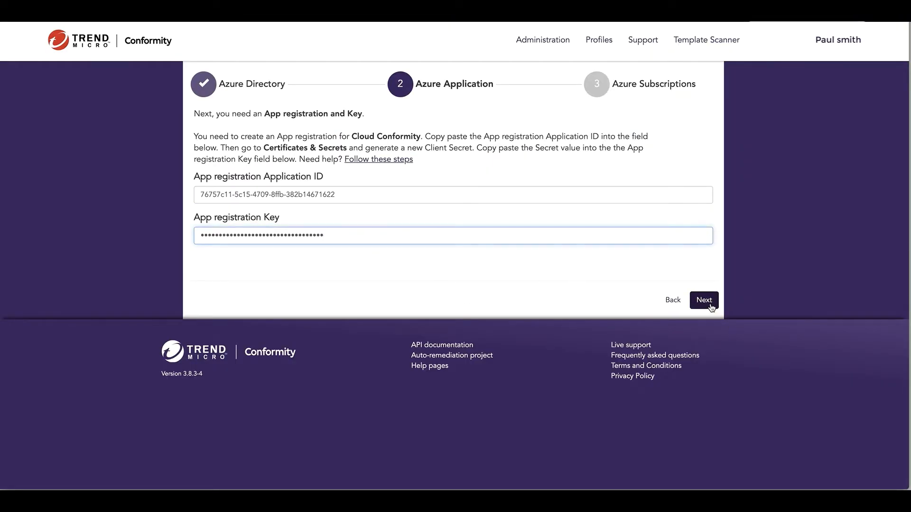
# Submit the app ID and key, reach Subscriptions, and view the permissions help steps
pyautogui.click(703, 300)
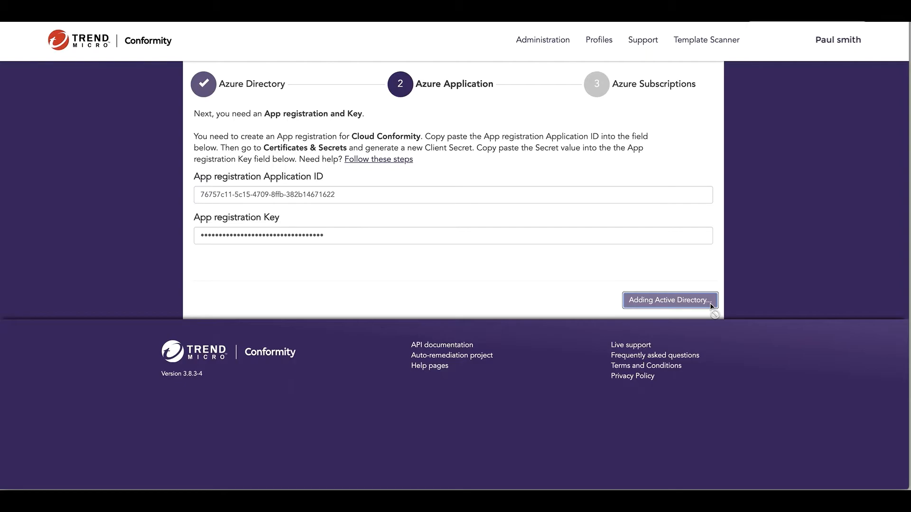
pyautogui.click(668, 301)
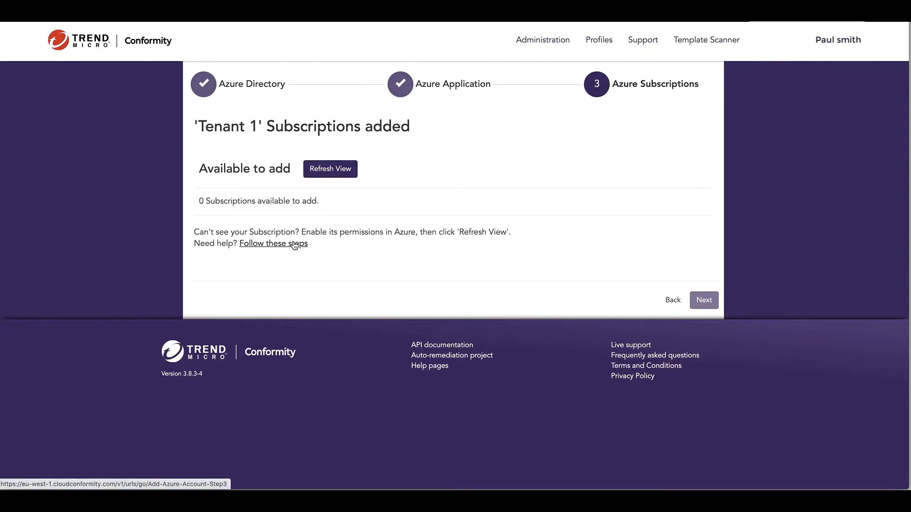
pyautogui.click(273, 244)
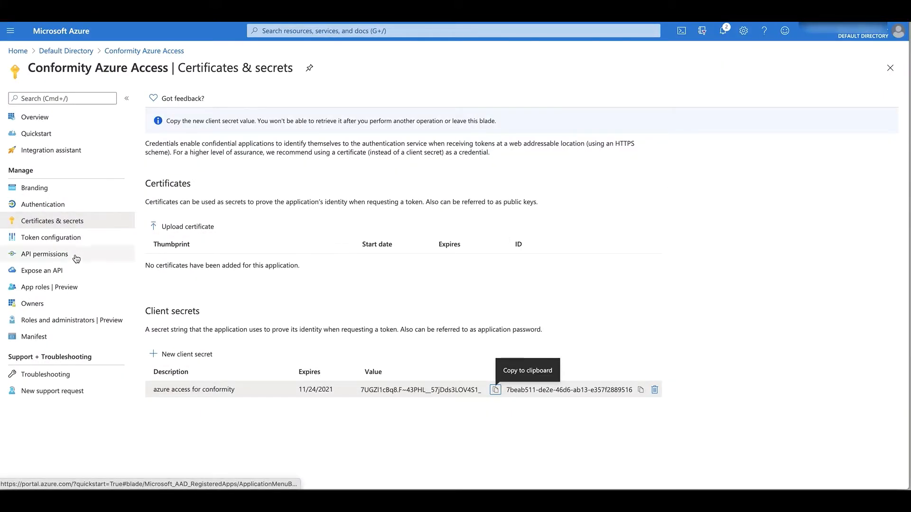
# Select Microsoft Graph delegated permissions User.Read and User.Read.All
pyautogui.click(45, 254)
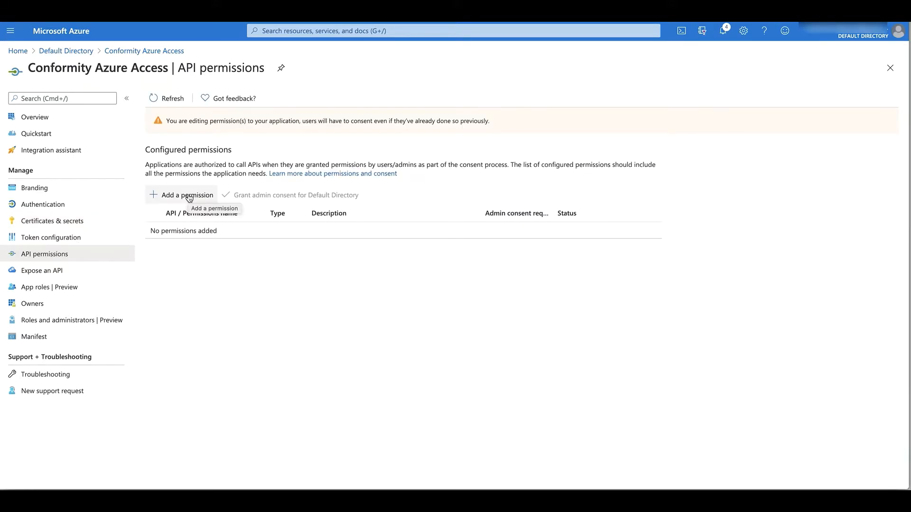
pyautogui.click(182, 194)
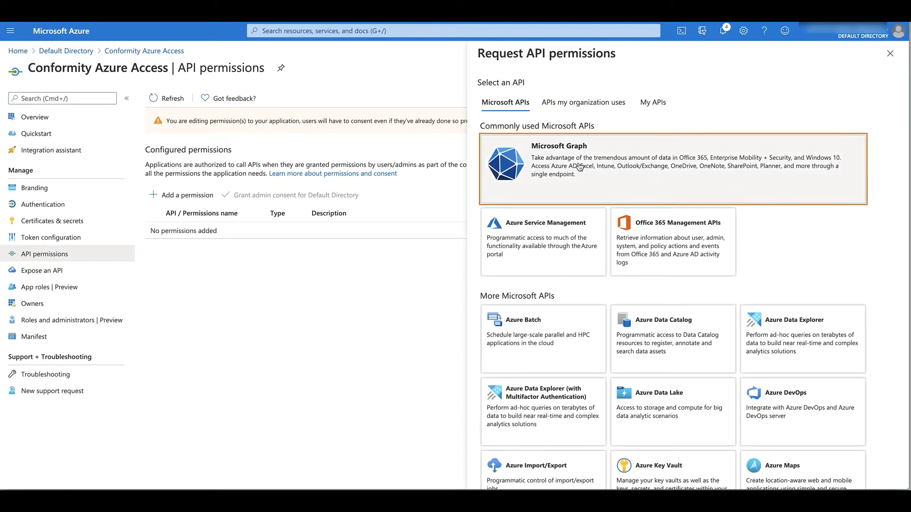
pyautogui.click(674, 169)
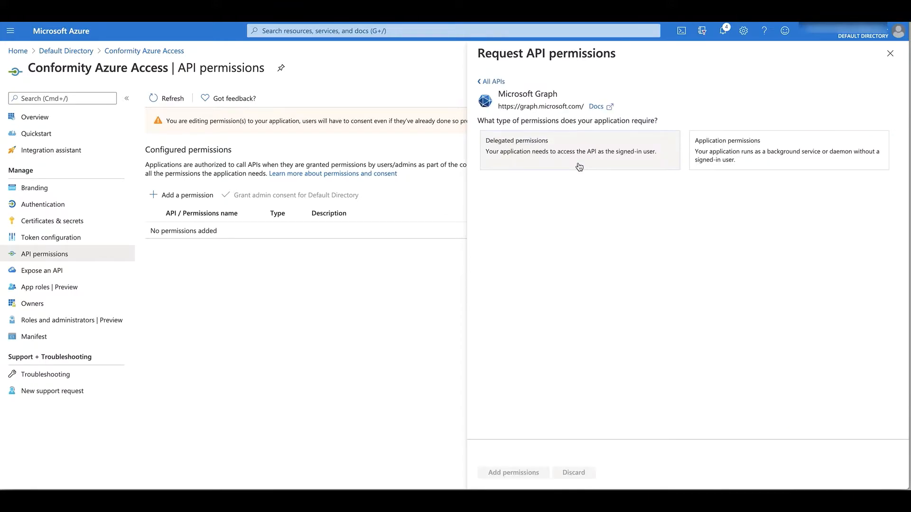
pyautogui.click(579, 149)
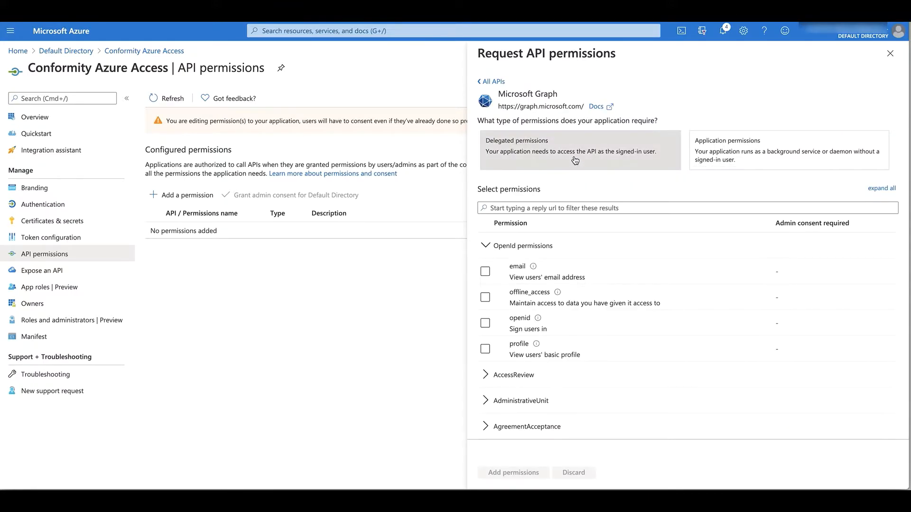
pyautogui.write('user.read')
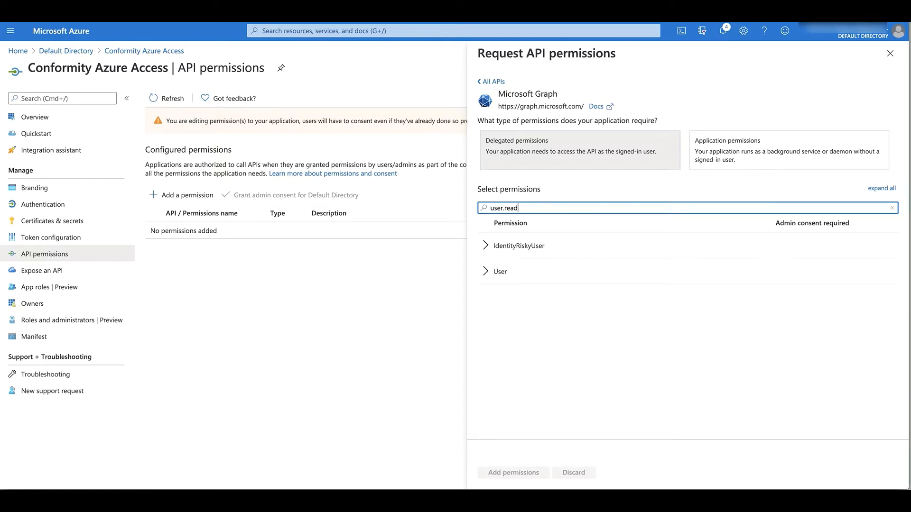
pyautogui.click(485, 271)
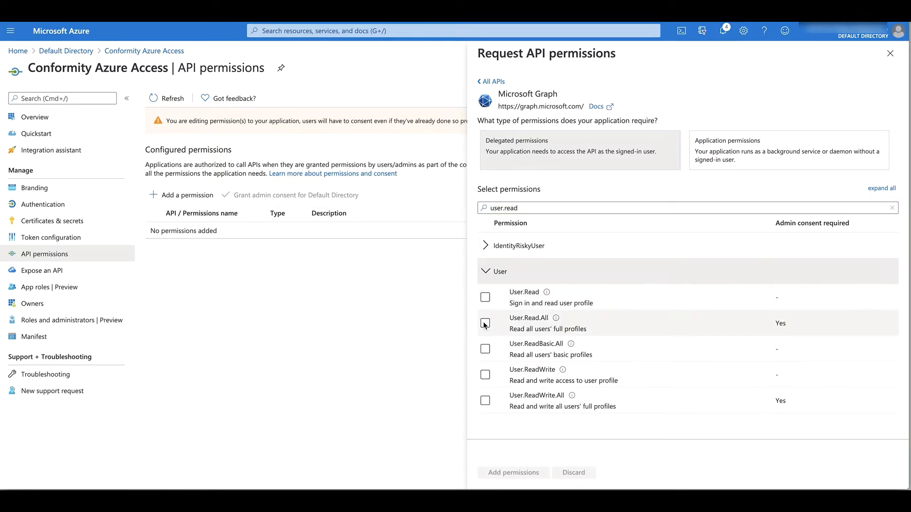
pyautogui.click(486, 323)
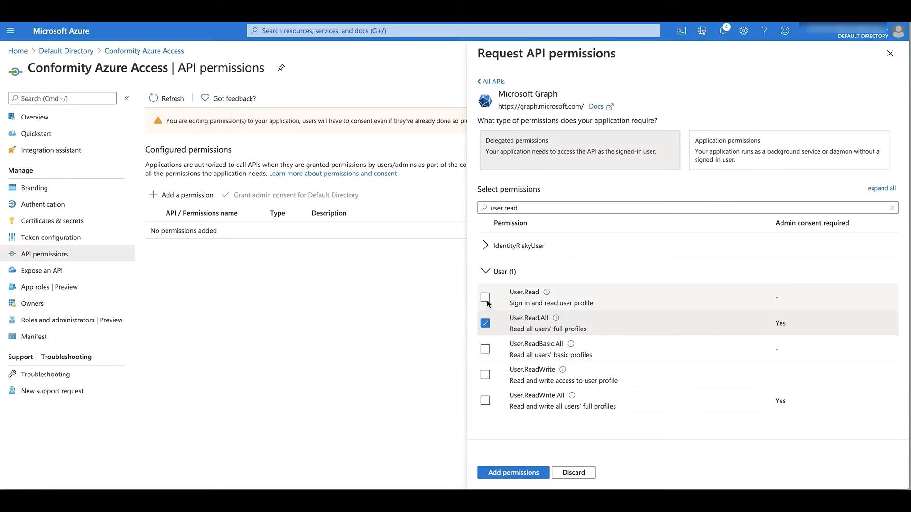
pyautogui.click(486, 297)
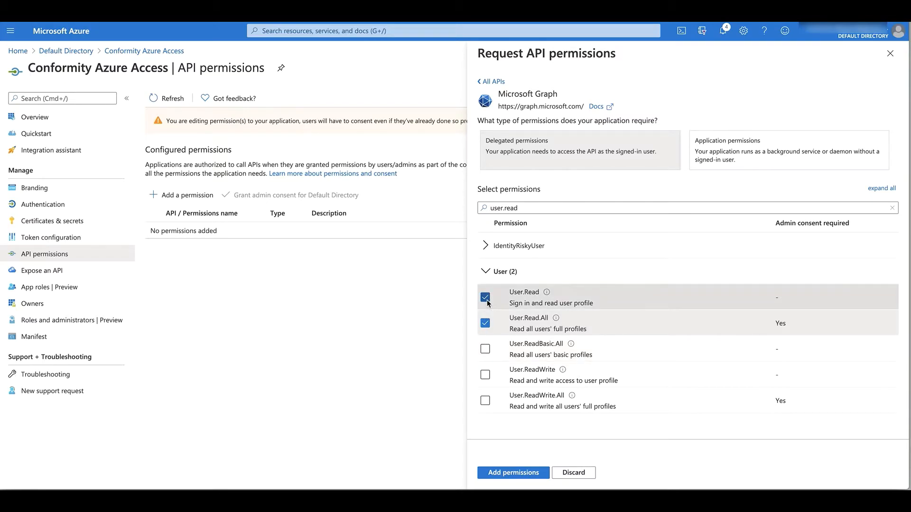
# Add application permissions User.Read.All and Directory.Read.All and save the Graph permissions
pyautogui.click(788, 150)
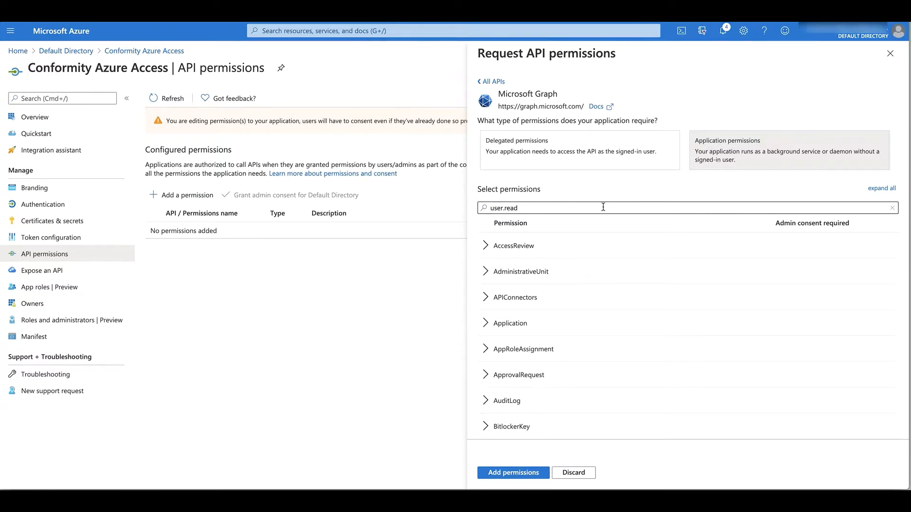
pyautogui.click(604, 208)
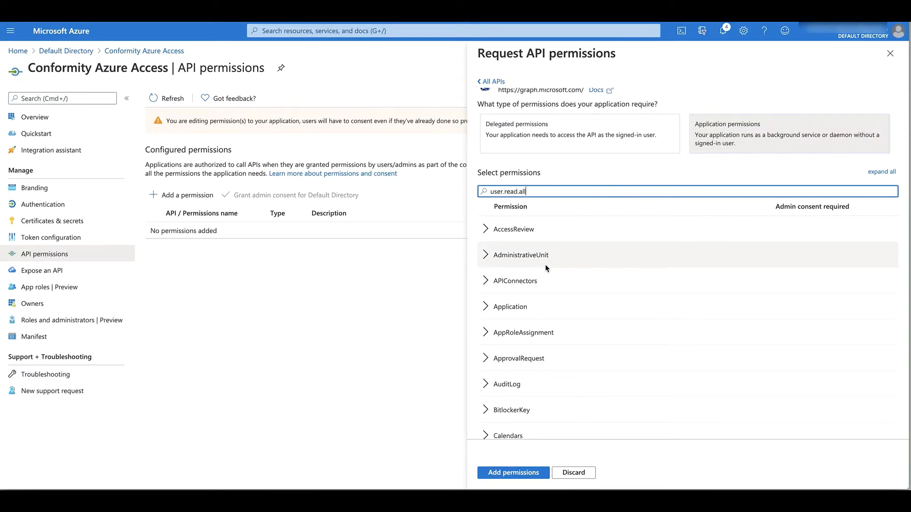
pyautogui.write('user.read.all')
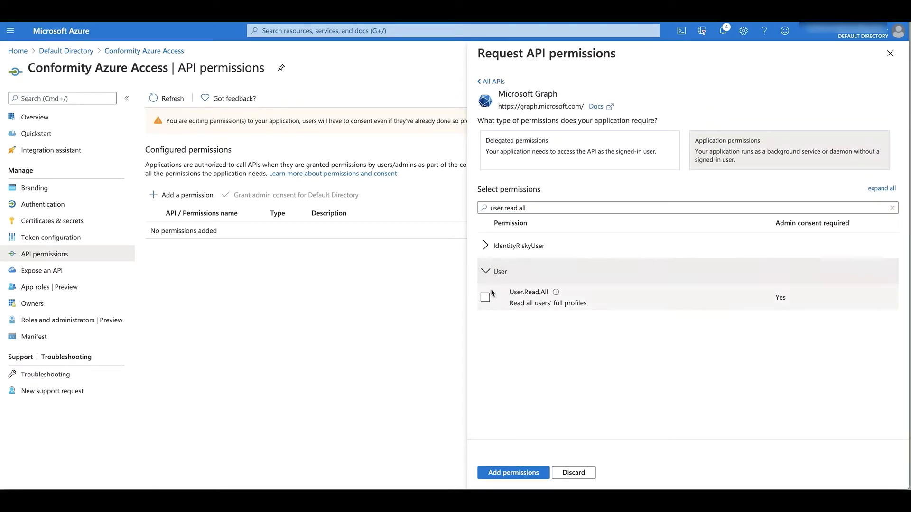
pyautogui.click(486, 297)
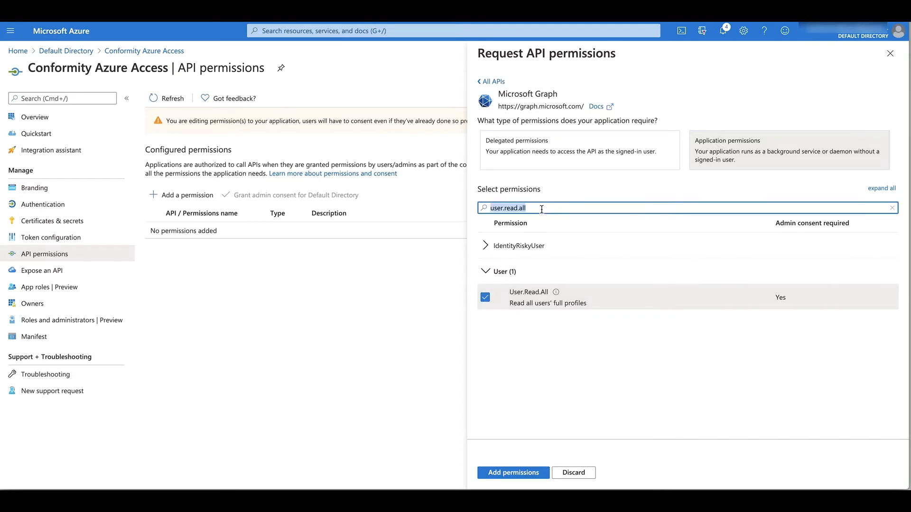
pyautogui.write('directory')
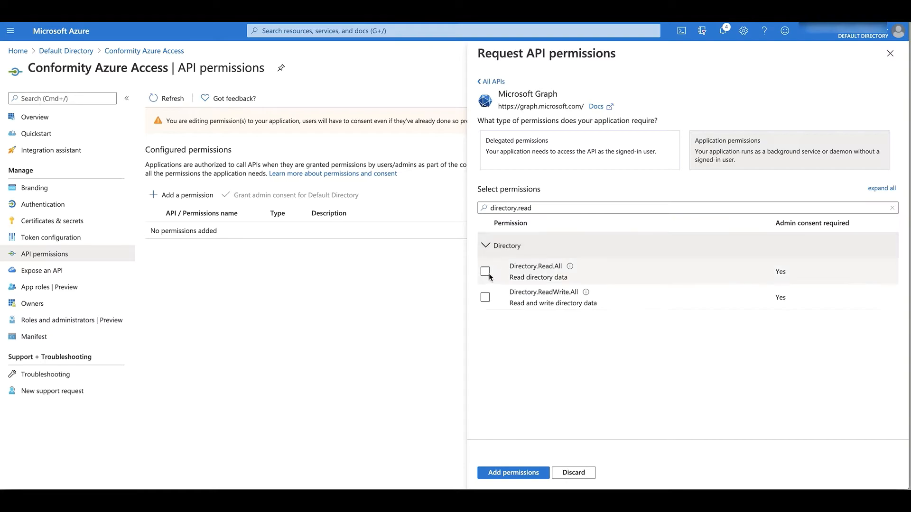
pyautogui.click(485, 272)
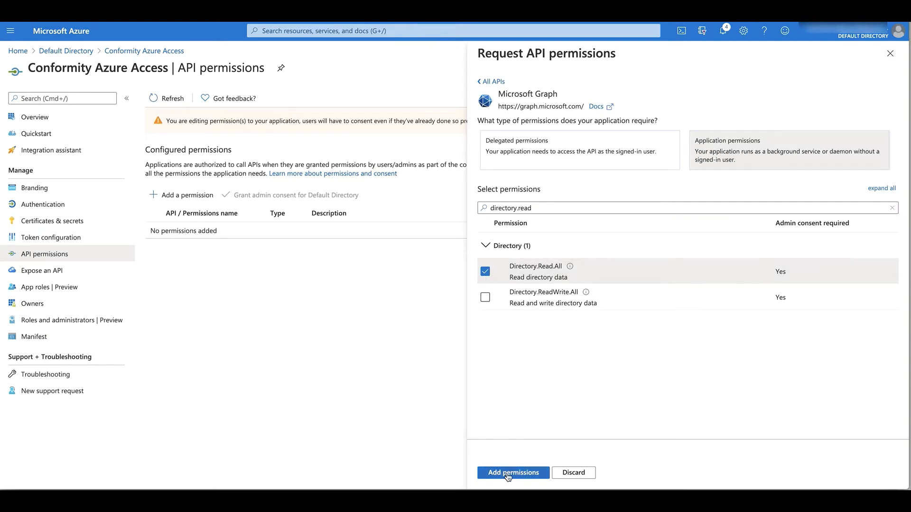
pyautogui.click(513, 472)
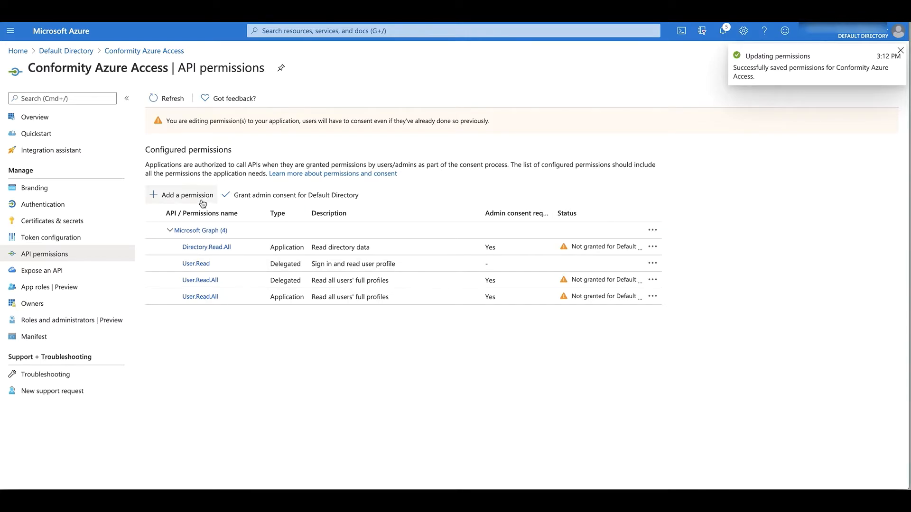
# Add Azure Active Directory Graph permissions including Directory.Read.All to the app
pyautogui.click(187, 195)
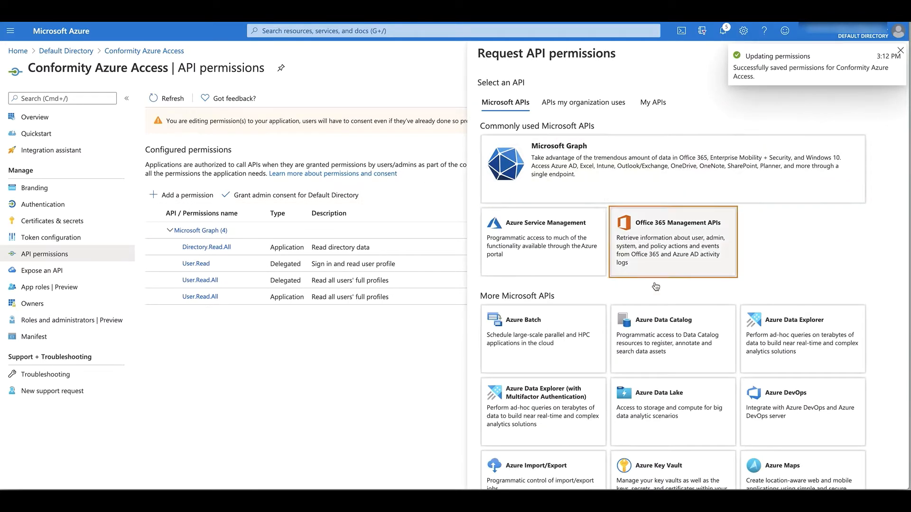
pyautogui.scroll(-3)
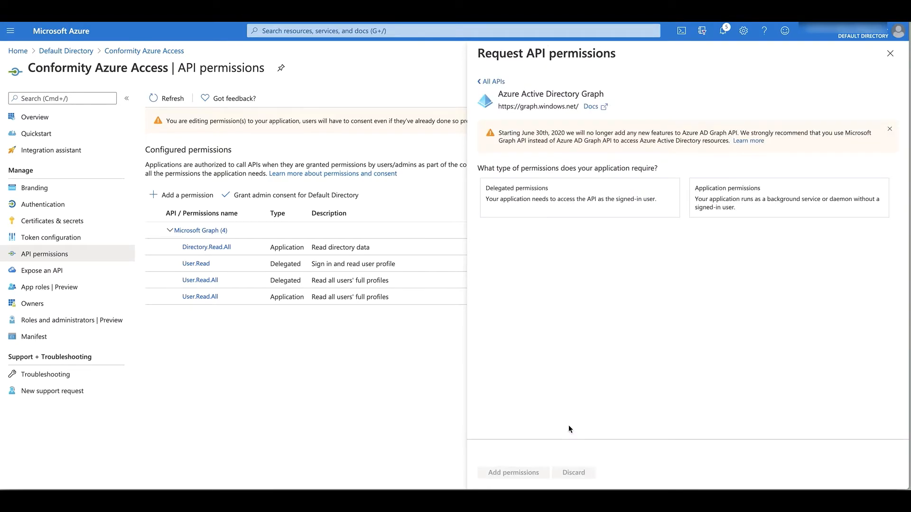
pyautogui.moveTo(615, 302)
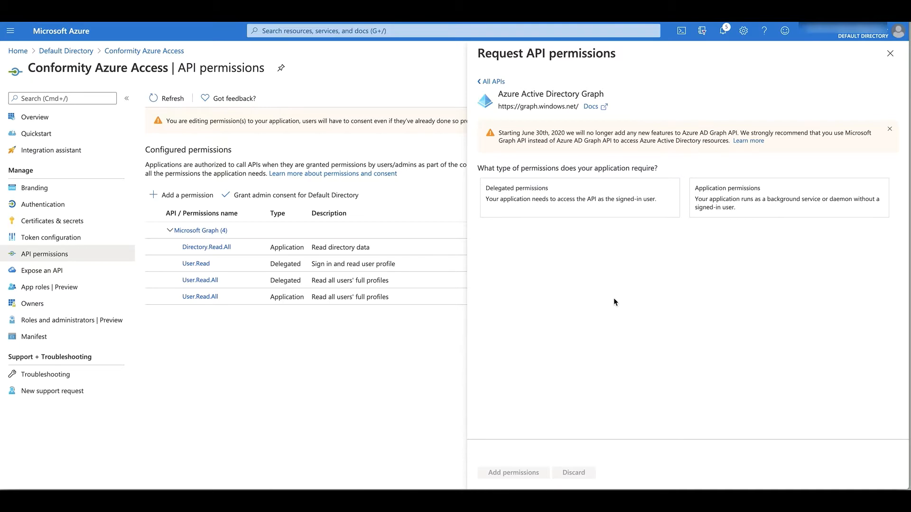
pyautogui.click(577, 197)
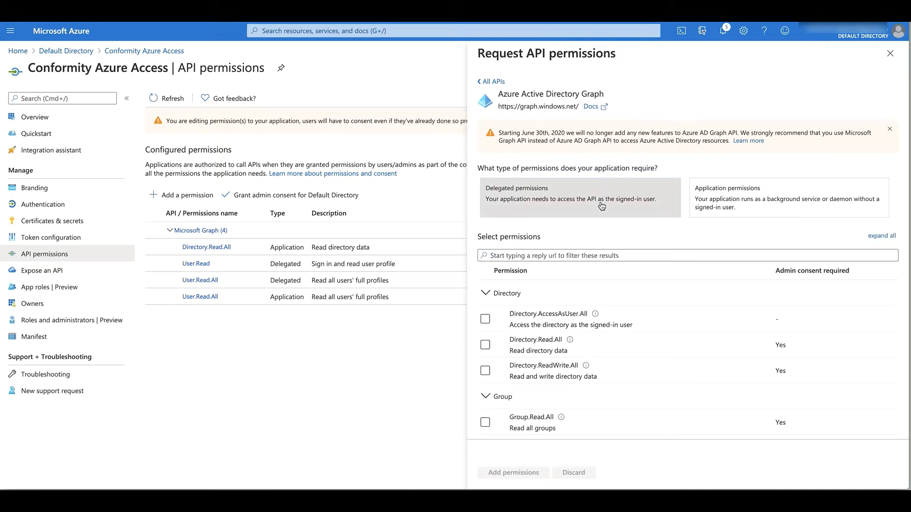
pyautogui.click(686, 255)
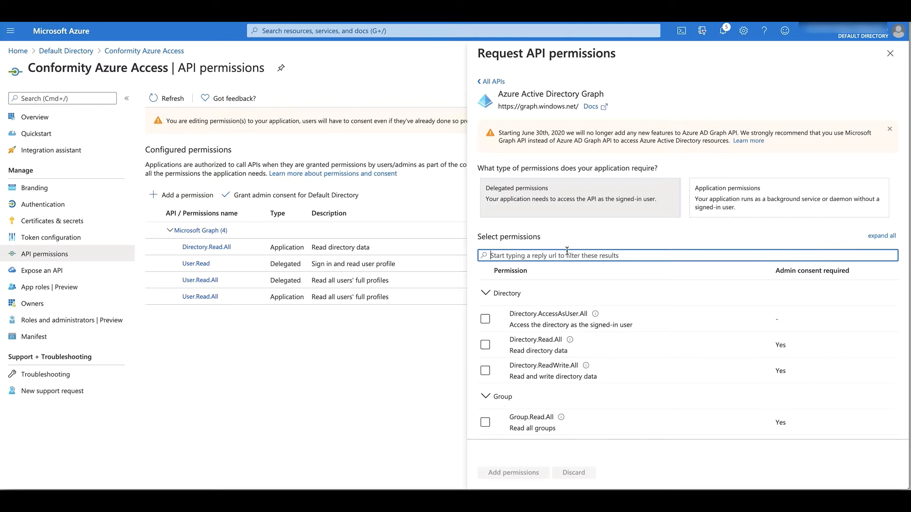
pyautogui.write('user.read')
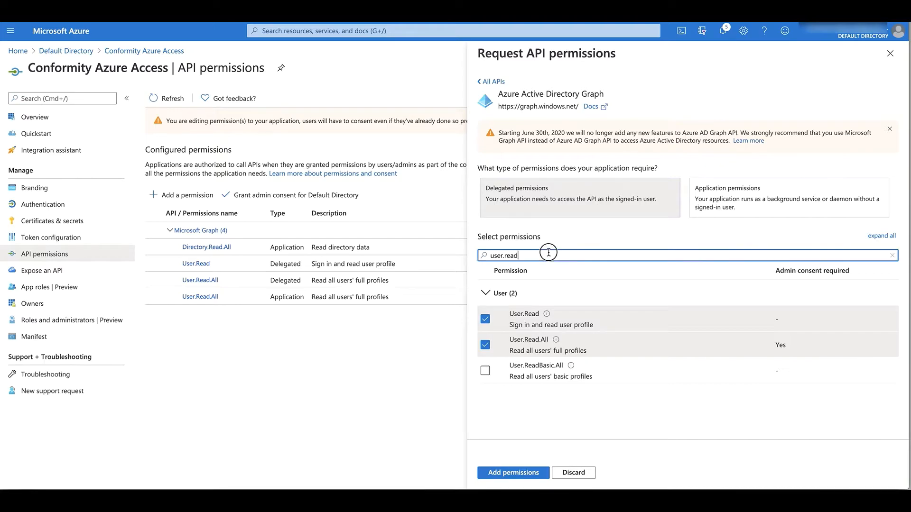
pyautogui.write('directory')
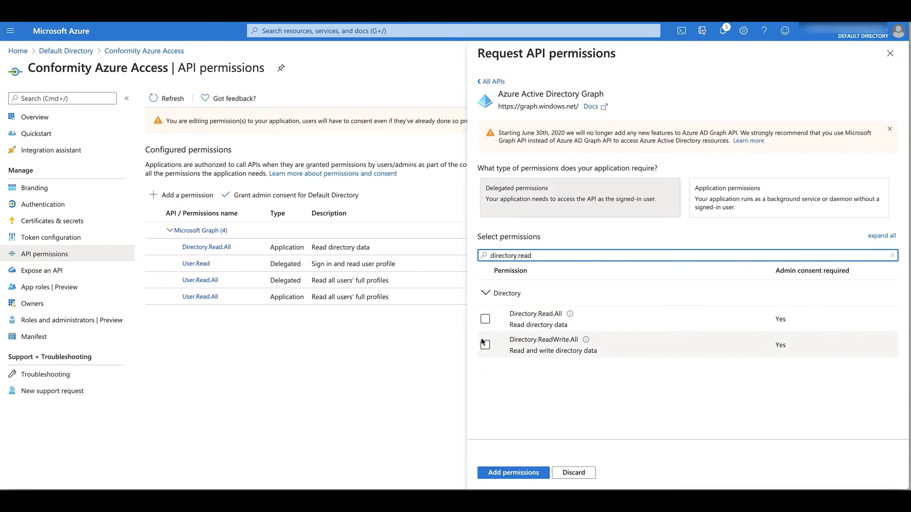
pyautogui.click(485, 319)
pyautogui.write('.all')
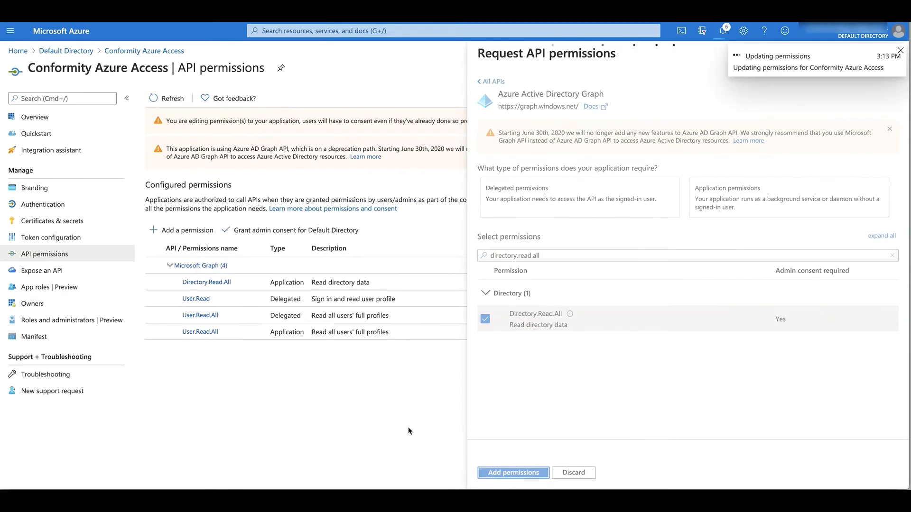
pyautogui.click(512, 473)
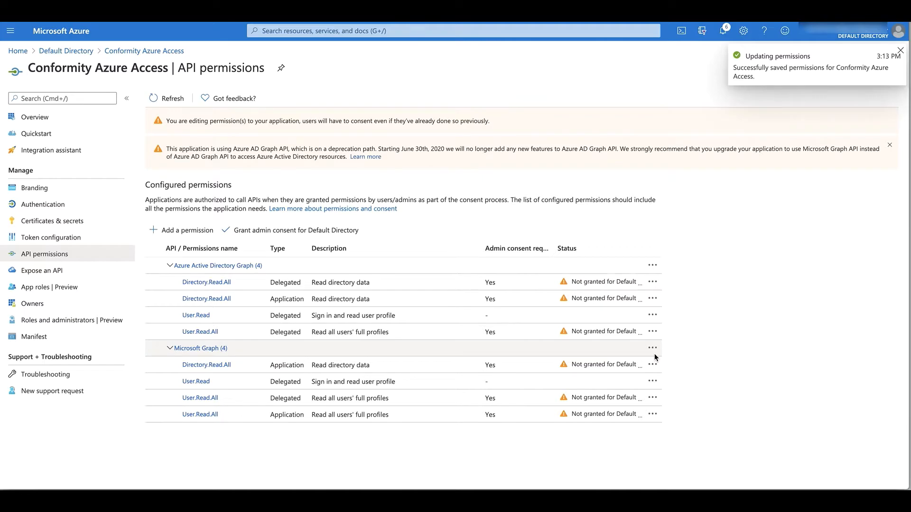
# Grant and confirm admin consent for Default Directory on all configured permissions
pyautogui.click(901, 50)
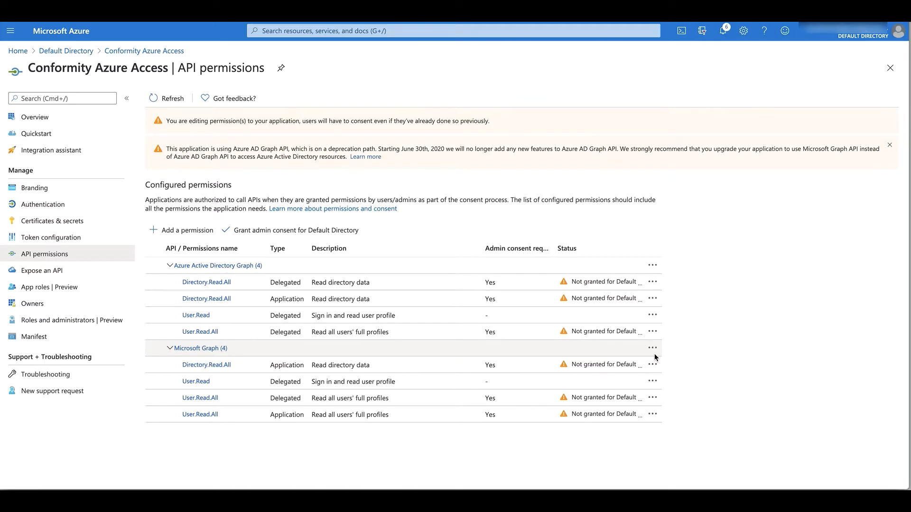
pyautogui.moveTo(620, 341)
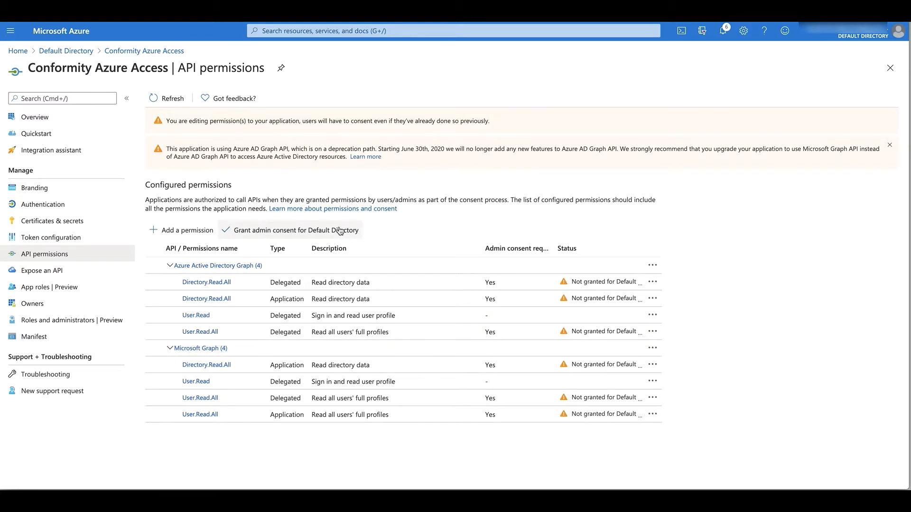
pyautogui.click(296, 230)
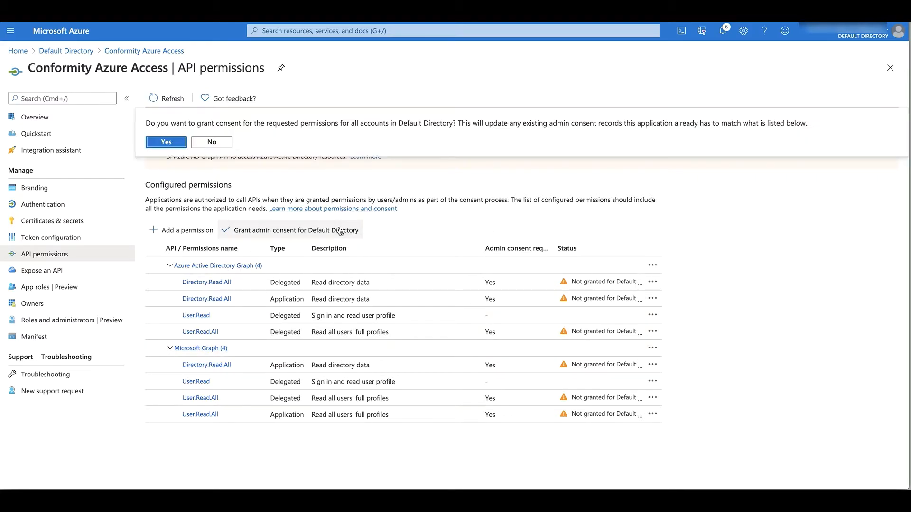
pyautogui.click(165, 141)
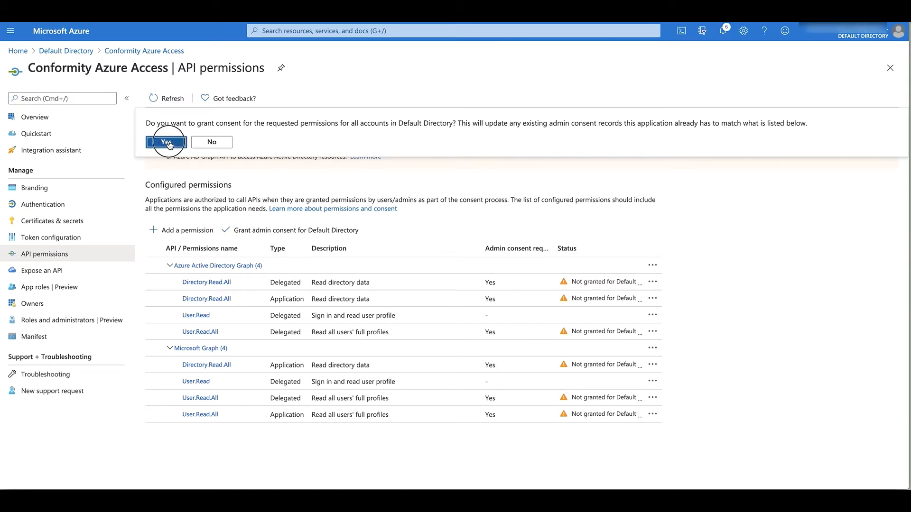
pyautogui.click(165, 141)
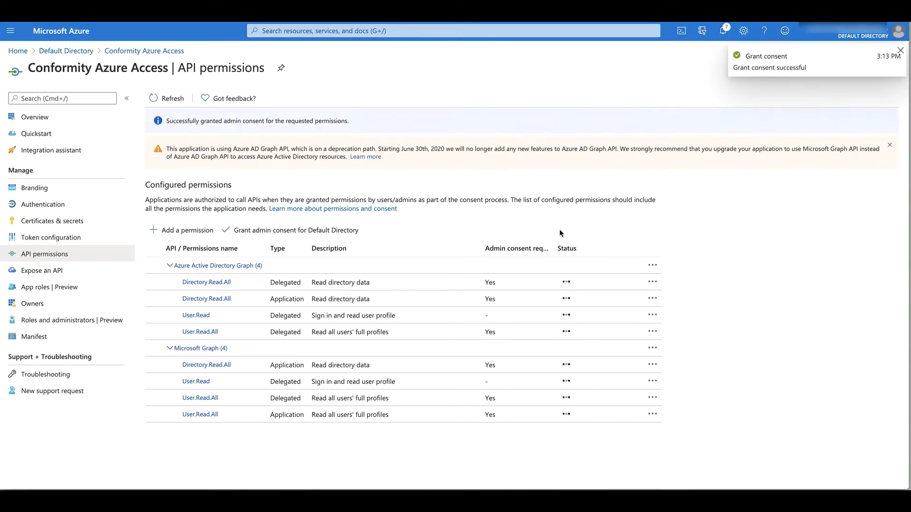
pyautogui.click(295, 229)
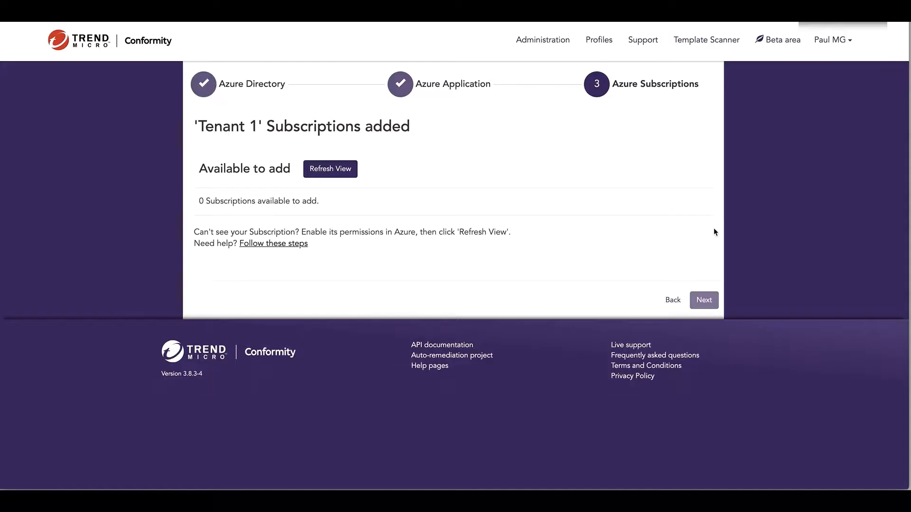
# Review the help guide's manual-mode steps down to the custom role JSON template
pyautogui.click(272, 243)
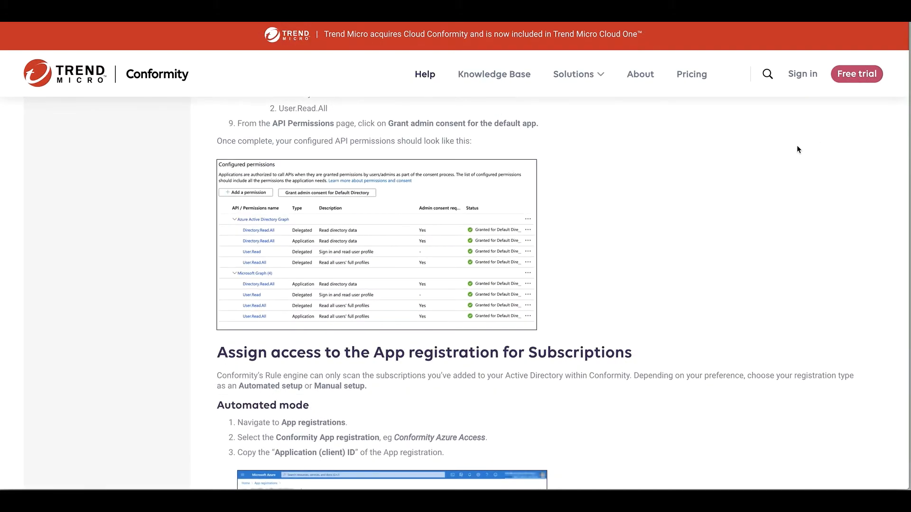
pyautogui.scroll(-3)
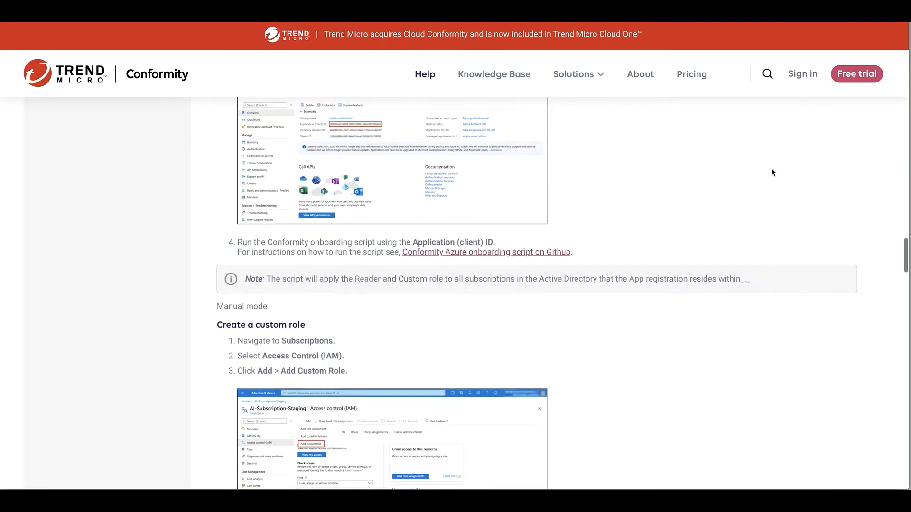
pyautogui.scroll(-3)
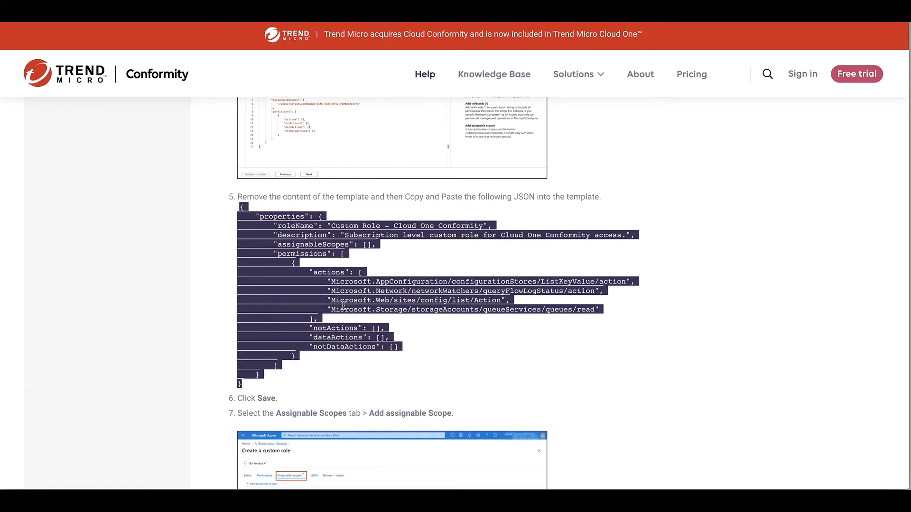
pyautogui.scroll(-3)
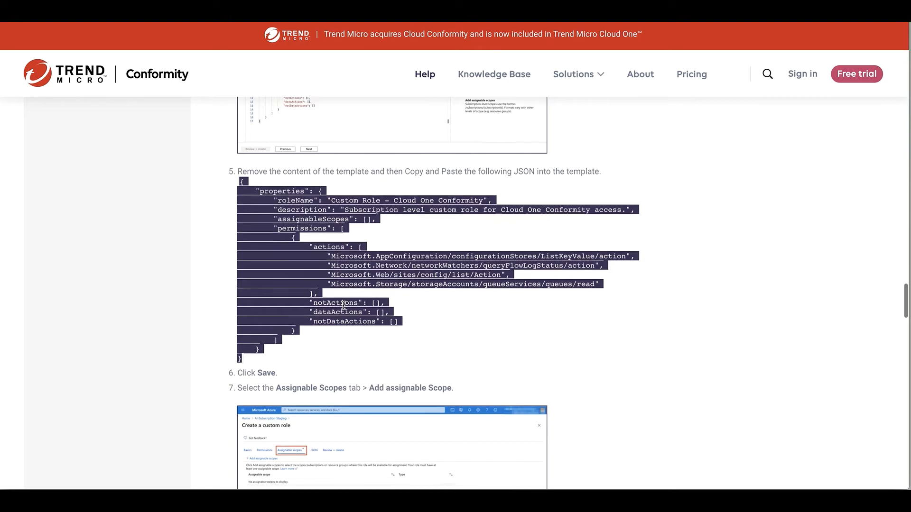
pyautogui.scroll(-3)
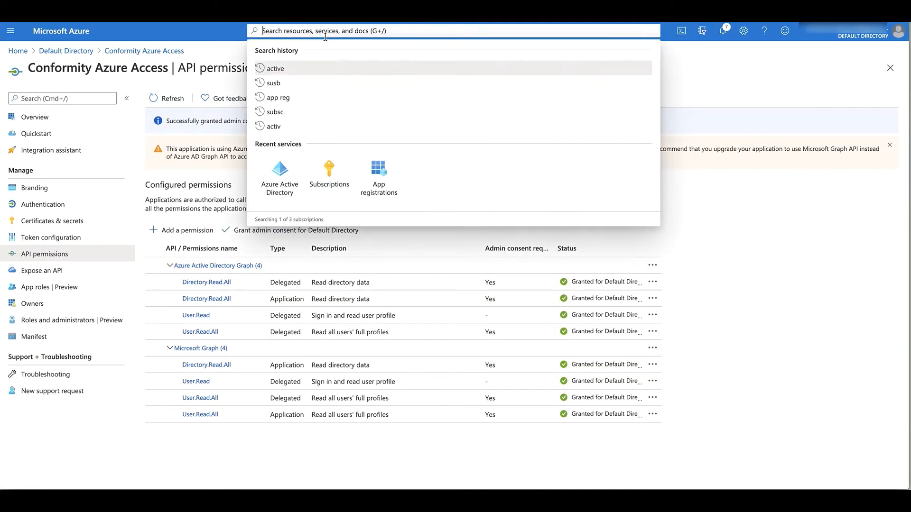
# Start a new custom role from Azure subscription 1's Access control (IAM)
pyautogui.click(328, 174)
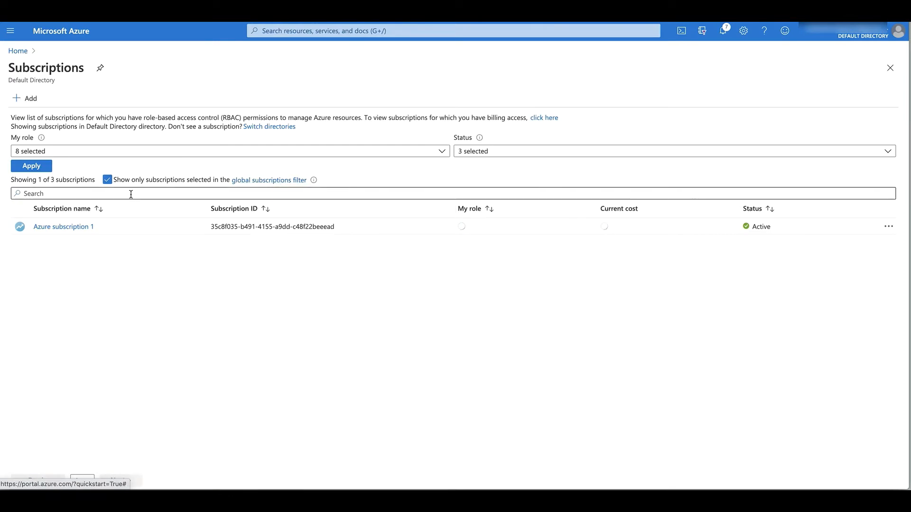
pyautogui.click(64, 227)
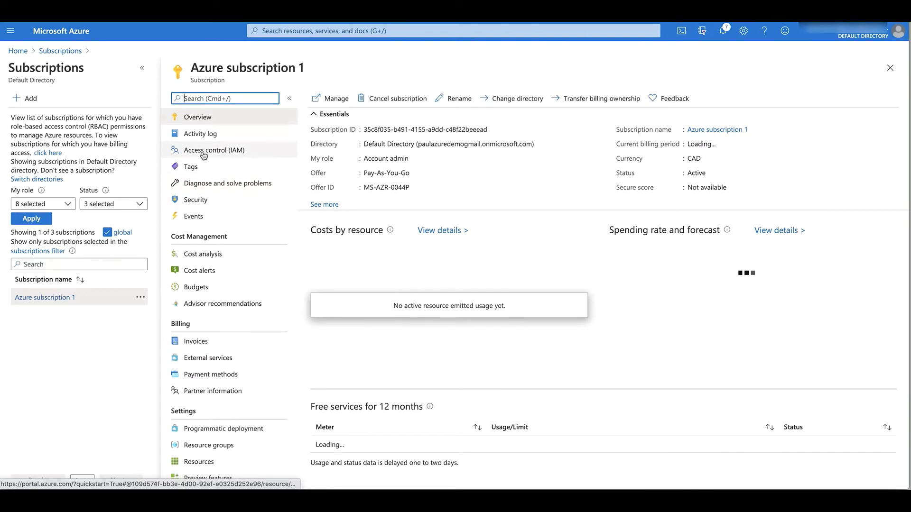
pyautogui.click(214, 149)
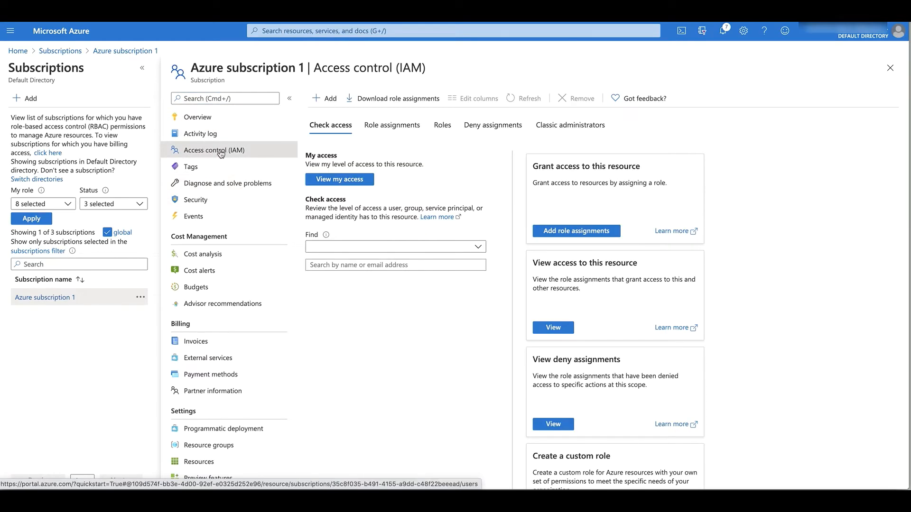
pyautogui.click(323, 98)
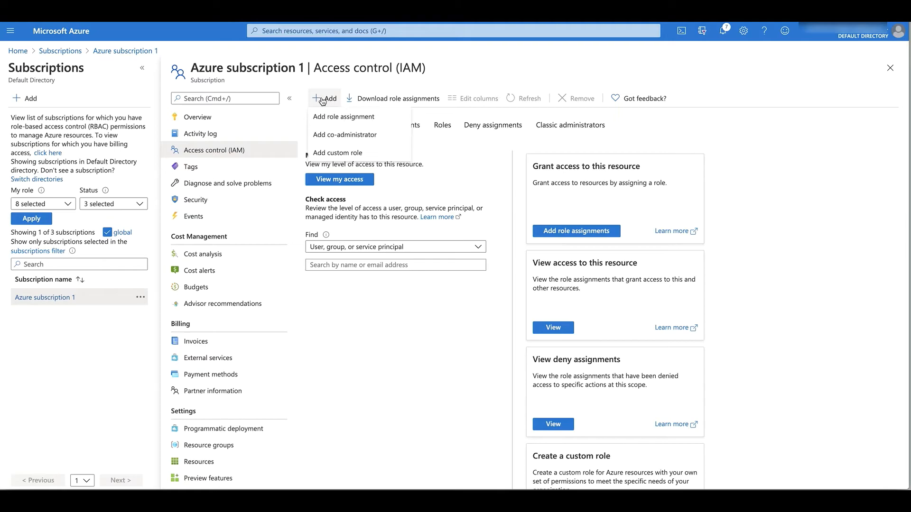
pyautogui.click(337, 153)
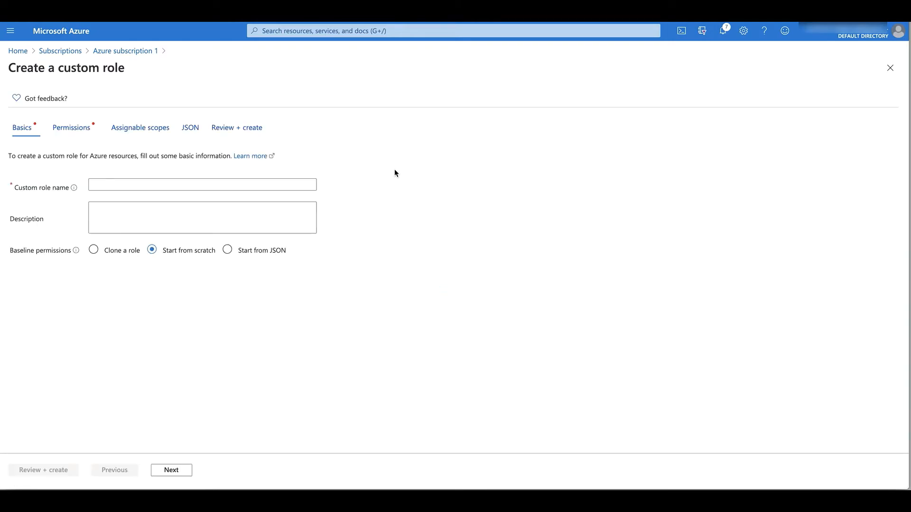
pyautogui.moveTo(189, 127)
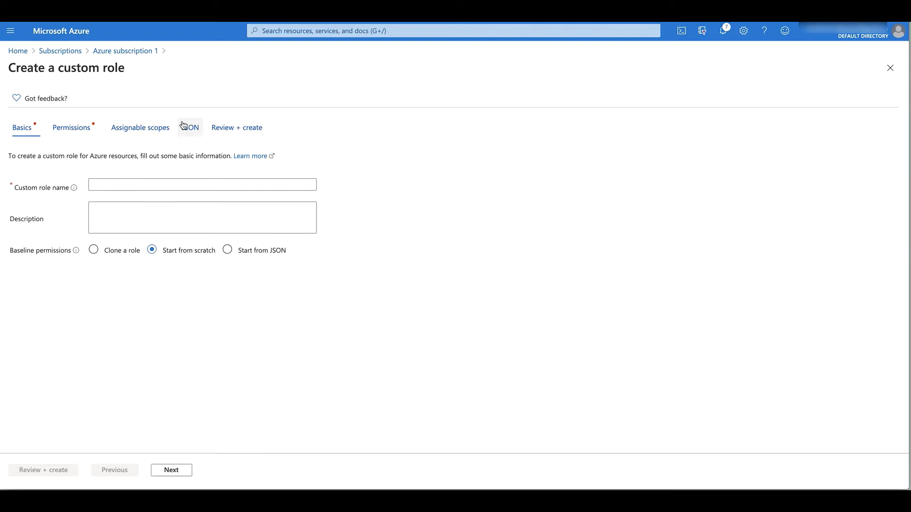
# Paste the Conformity JSON into the role definition and save it as 'Custom Role - Cloud One Conformity'
pyautogui.click(189, 127)
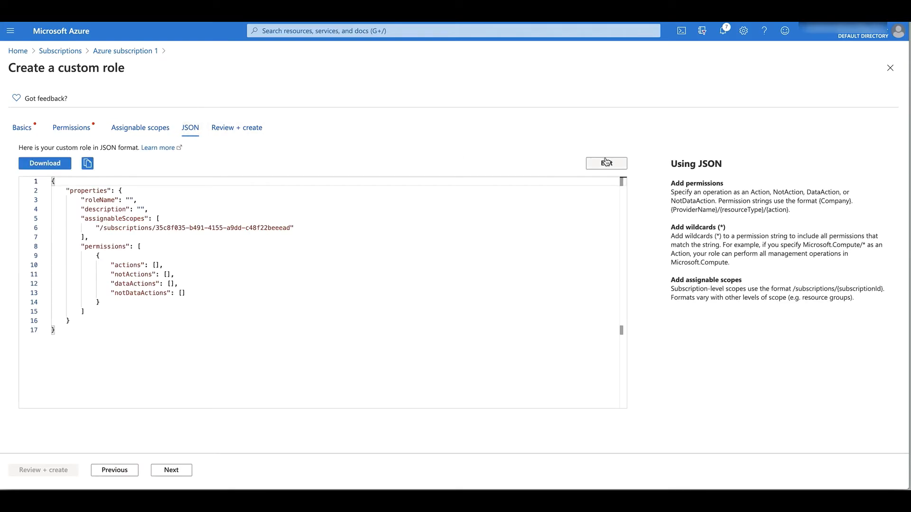
pyautogui.click(605, 163)
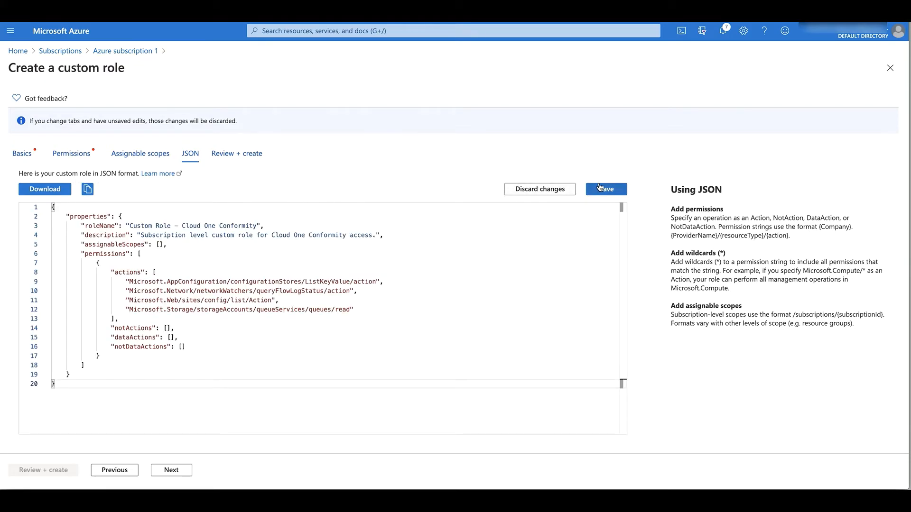
pyautogui.click(604, 188)
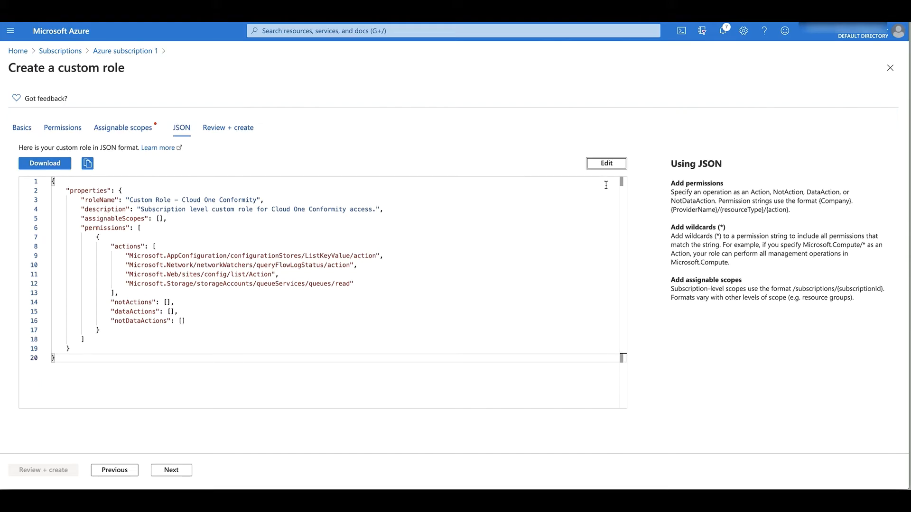
pyautogui.moveTo(381, 155)
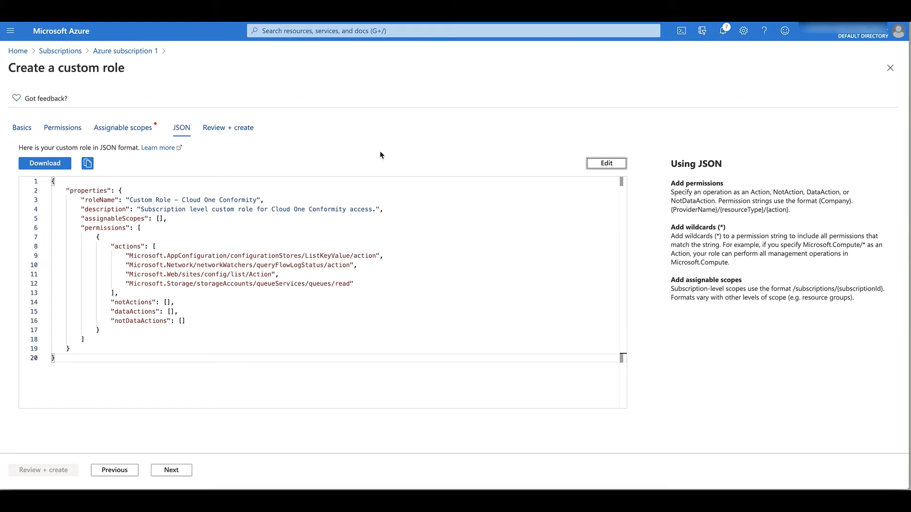
pyautogui.moveTo(122, 127)
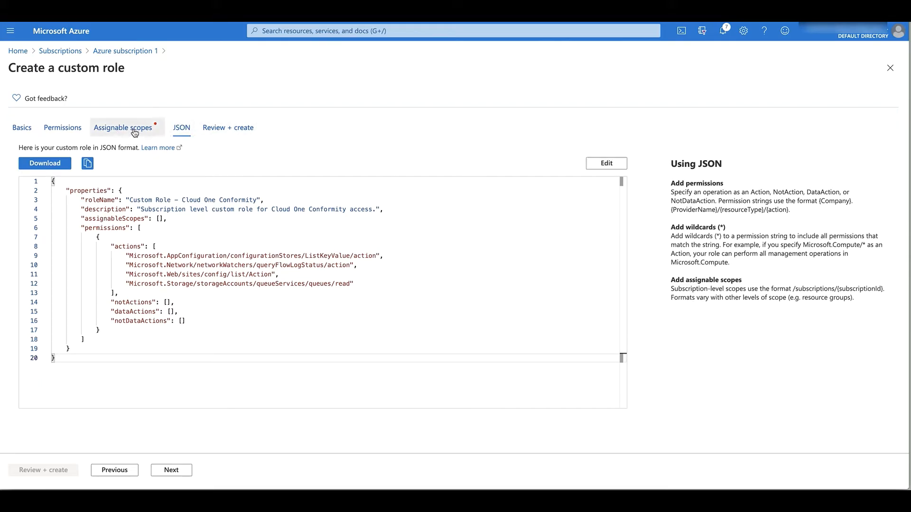
# Add Azure subscription 1 as the role's assignable scope
pyautogui.click(122, 127)
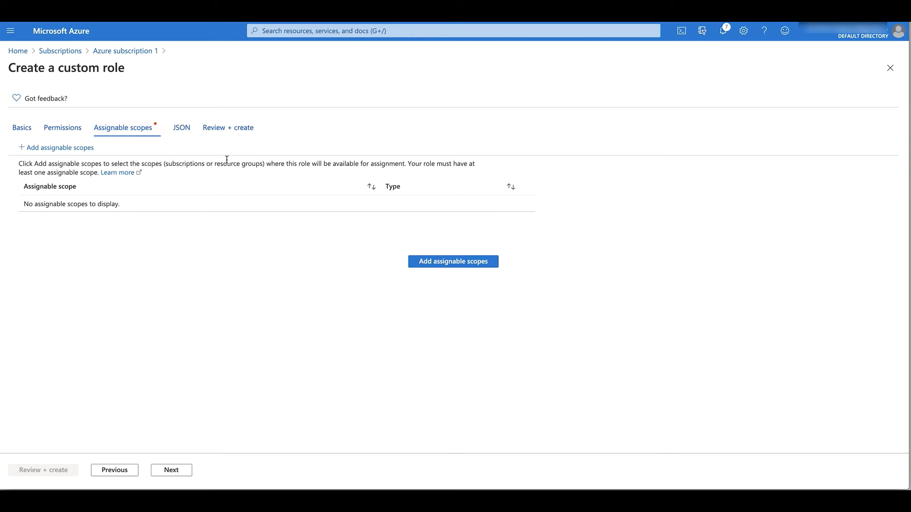
pyautogui.click(452, 261)
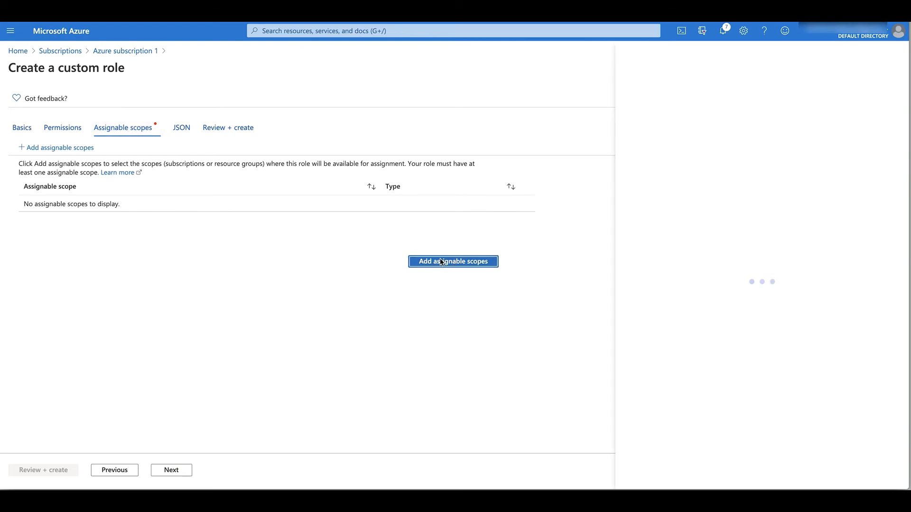
pyautogui.click(452, 261)
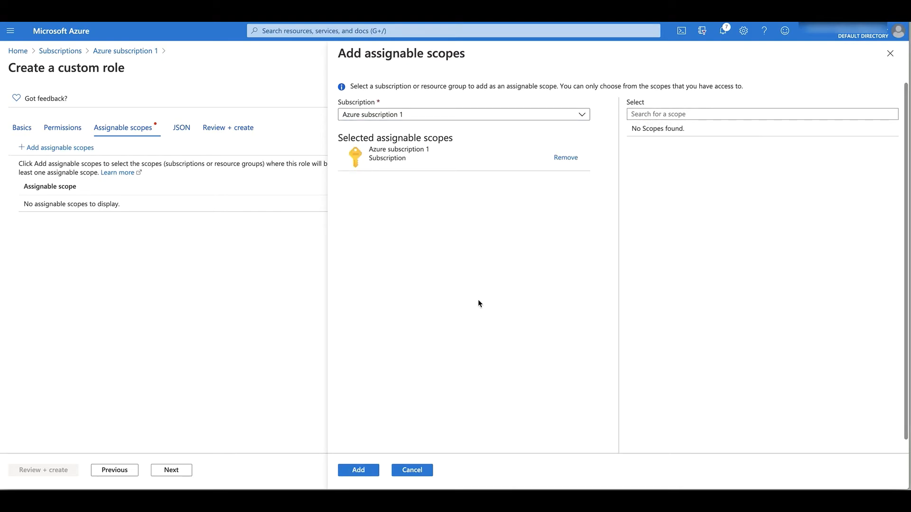
pyautogui.click(358, 470)
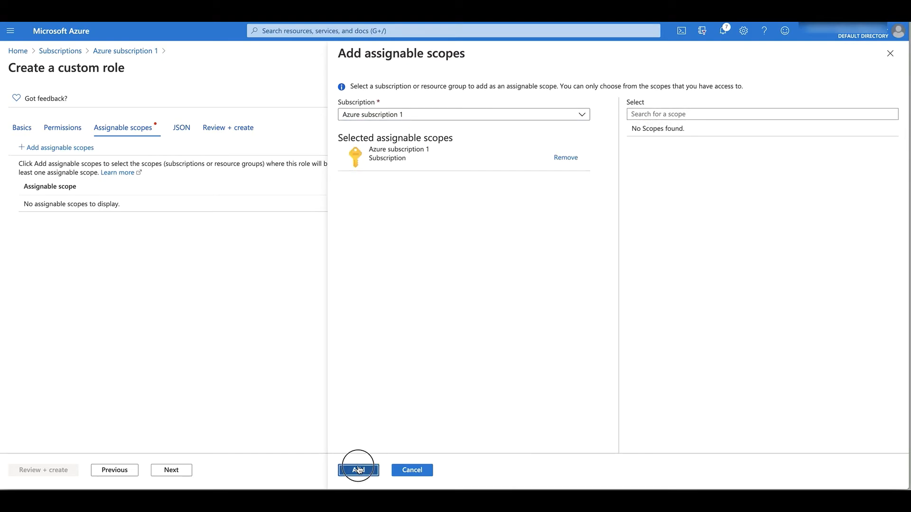
# Review and create Custom Role - Cloud One Conformity, then dismiss the confirmation
pyautogui.click(357, 470)
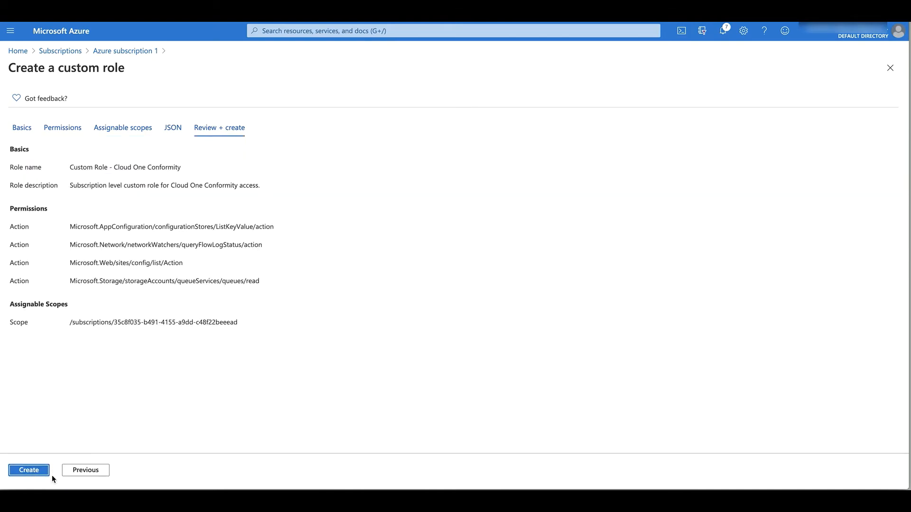
pyautogui.click(29, 469)
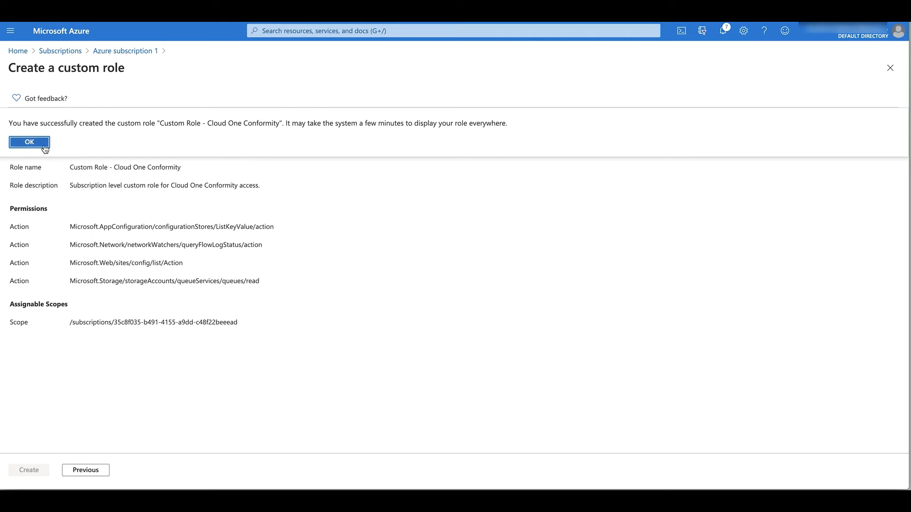
pyautogui.click(30, 141)
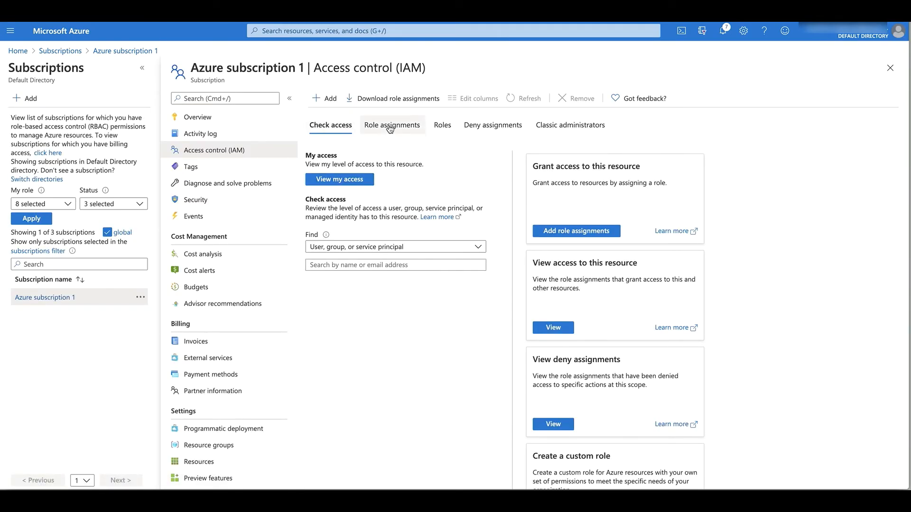
# Begin a role assignment on the subscription with the Reader role selected
pyautogui.click(325, 97)
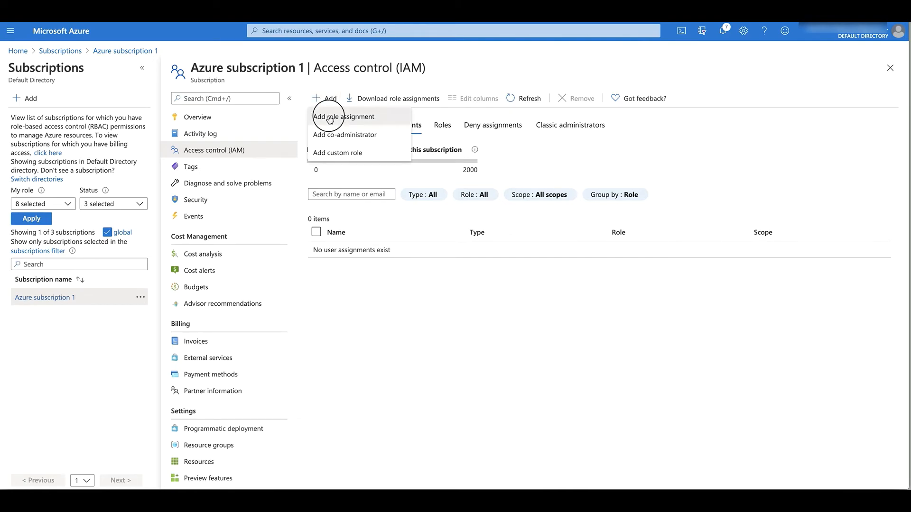
pyautogui.click(344, 117)
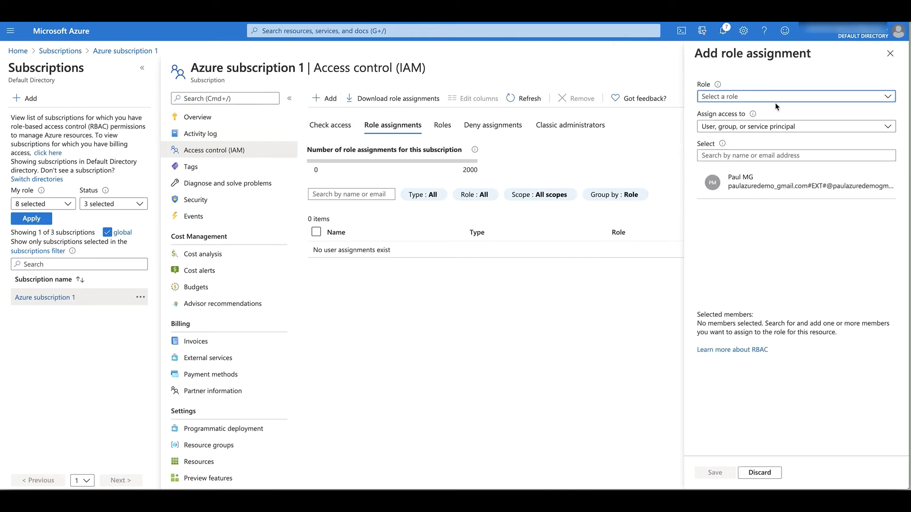
pyautogui.click(793, 96)
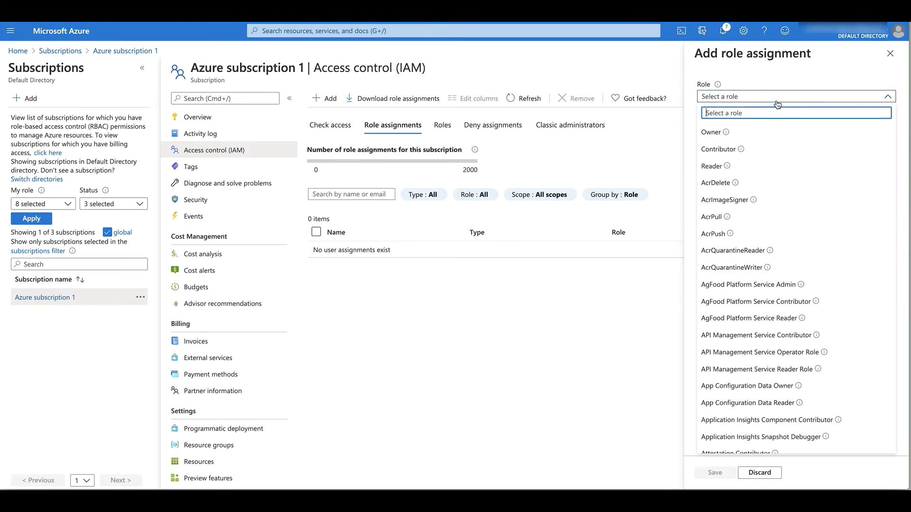
pyautogui.write('rea')
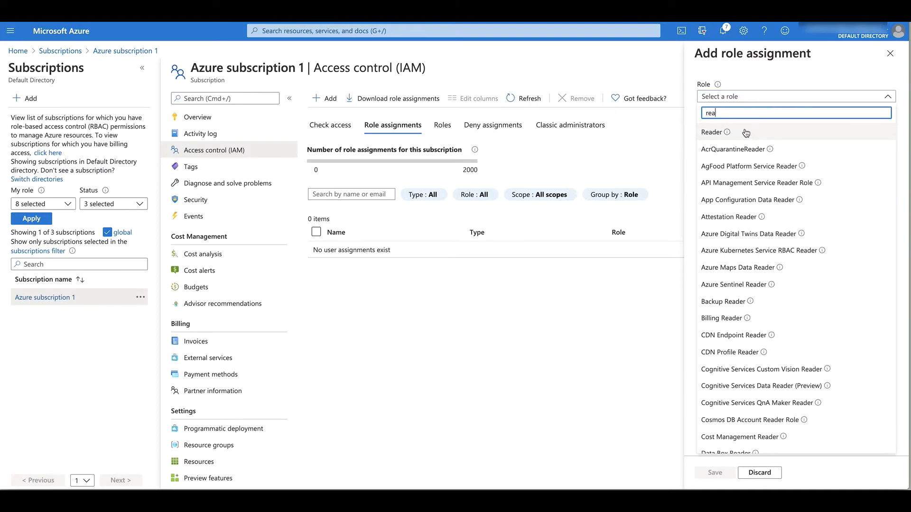
pyautogui.click(710, 131)
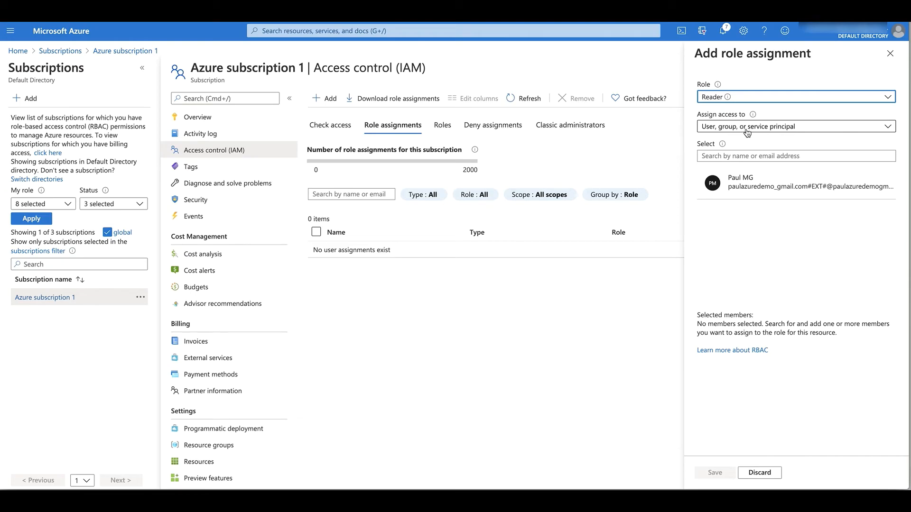
# Assign Reader to the Conformity Azure Access app and save
pyautogui.write('conf')
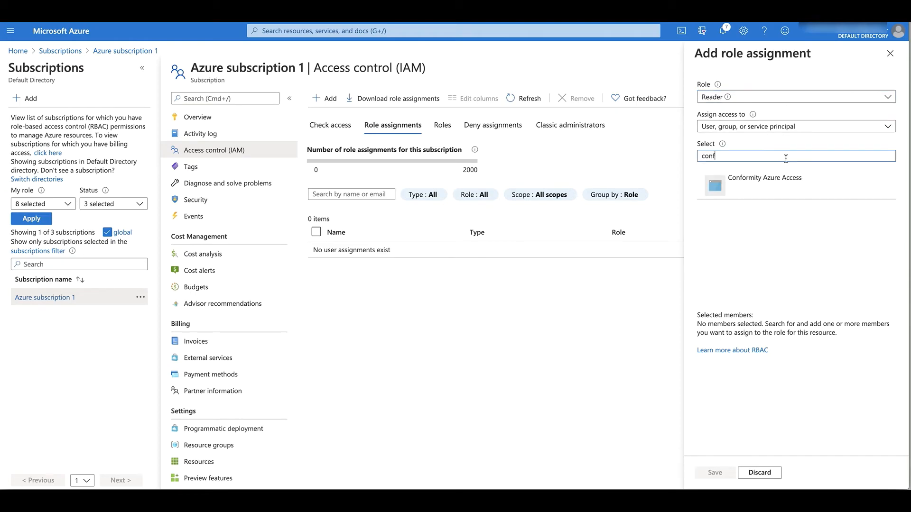
pyautogui.click(764, 178)
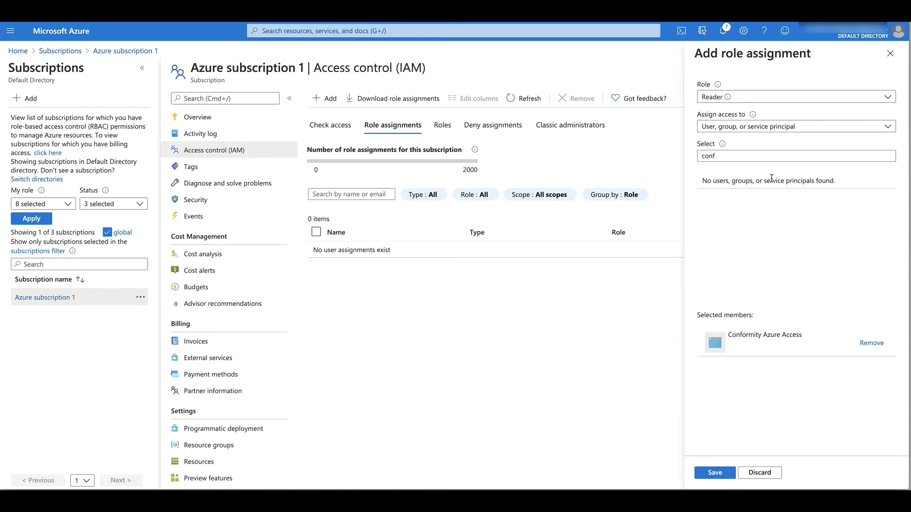
pyautogui.click(714, 472)
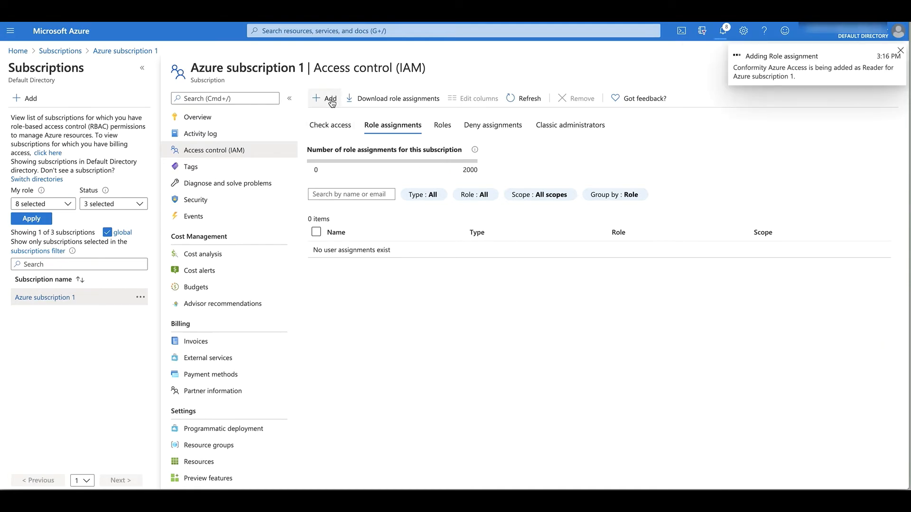
pyautogui.click(325, 98)
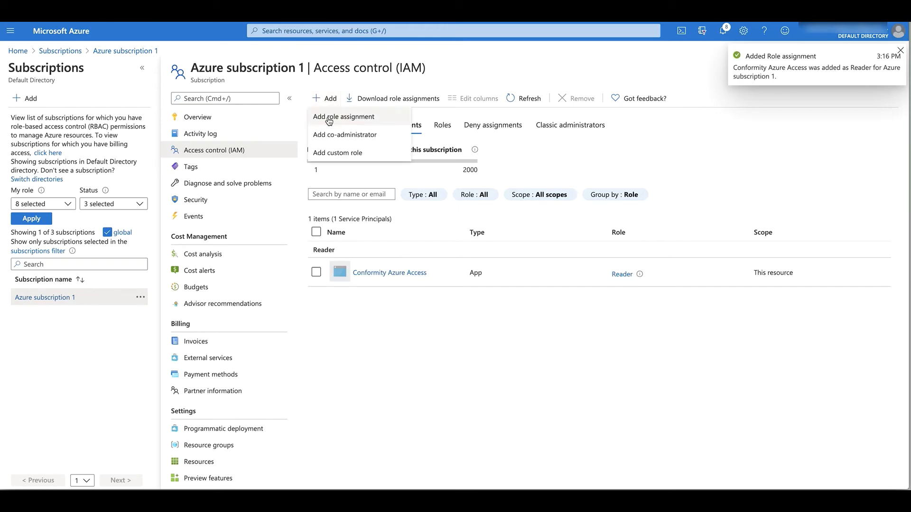
# Start a second role assignment with Custom Role - Cloud One Conformity selected
pyautogui.click(343, 116)
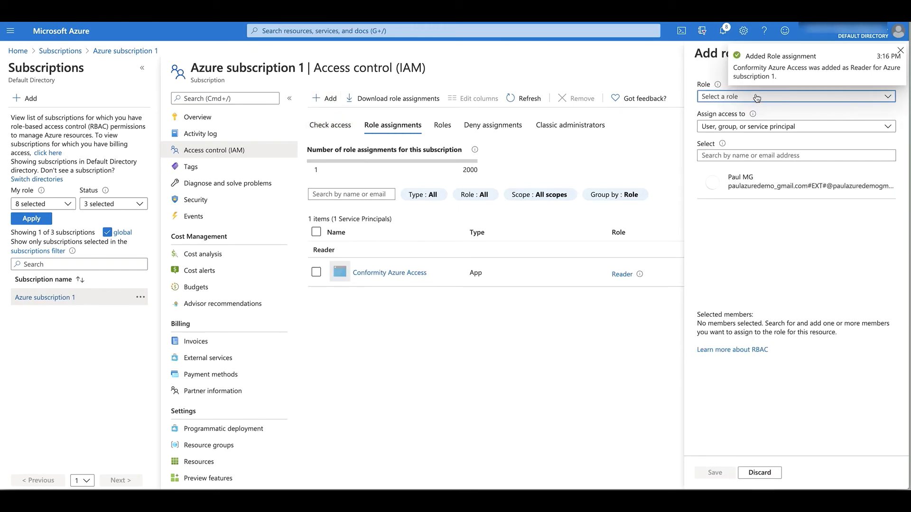
pyautogui.click(793, 97)
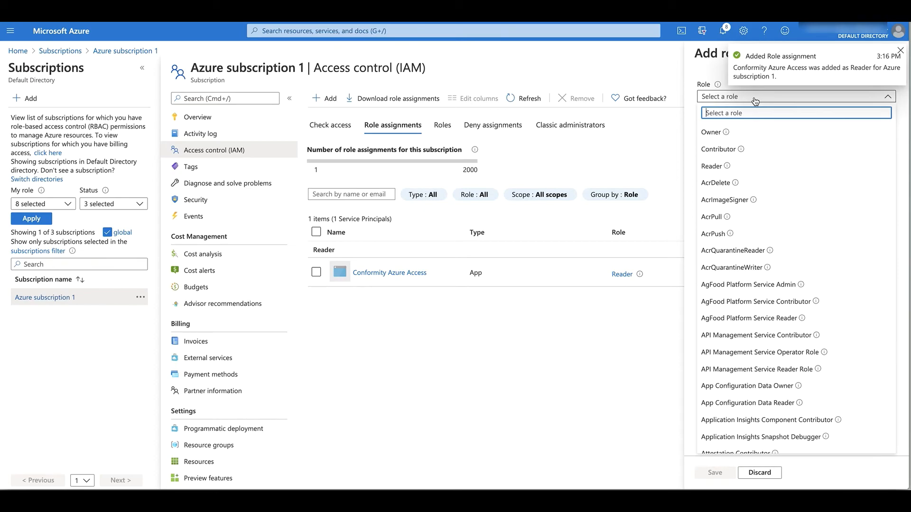
pyautogui.write('cus')
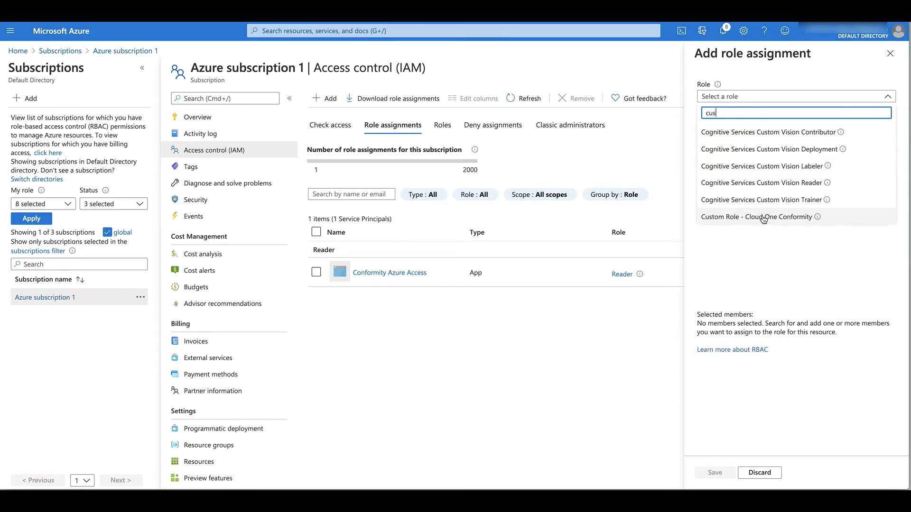
pyautogui.click(757, 217)
pyautogui.write('confor')
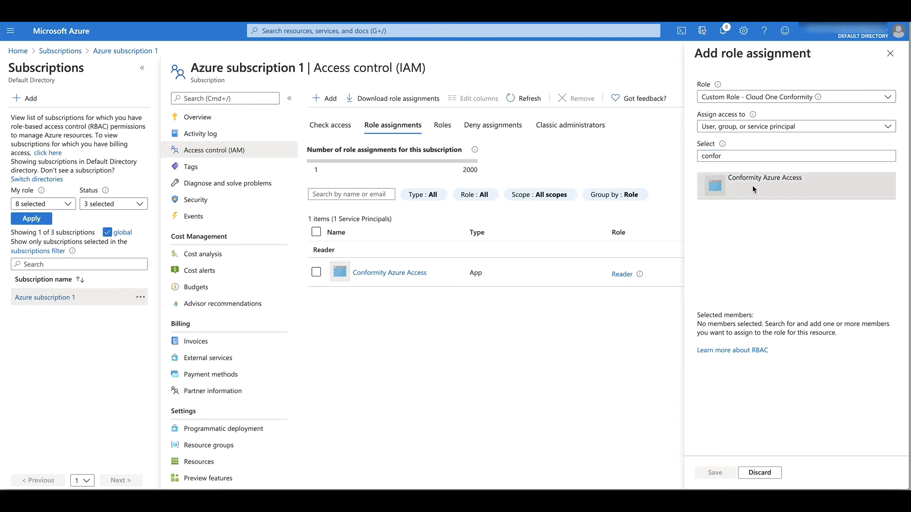
# Assign the custom role to Conformity Azure Access and save
pyautogui.click(763, 177)
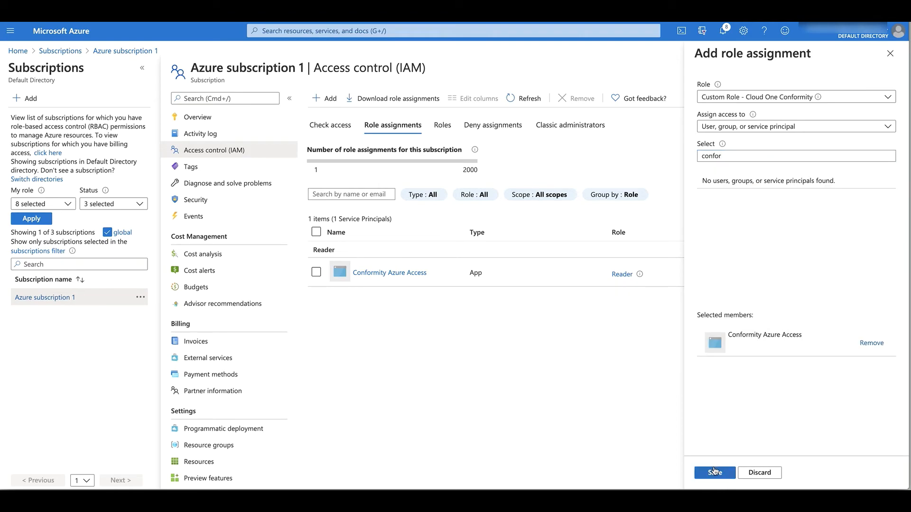
pyautogui.click(714, 472)
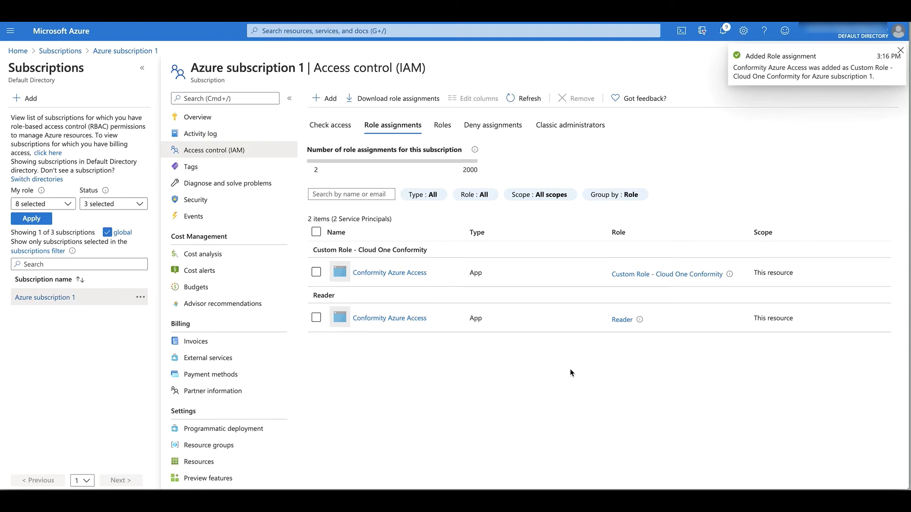
pyautogui.click(899, 55)
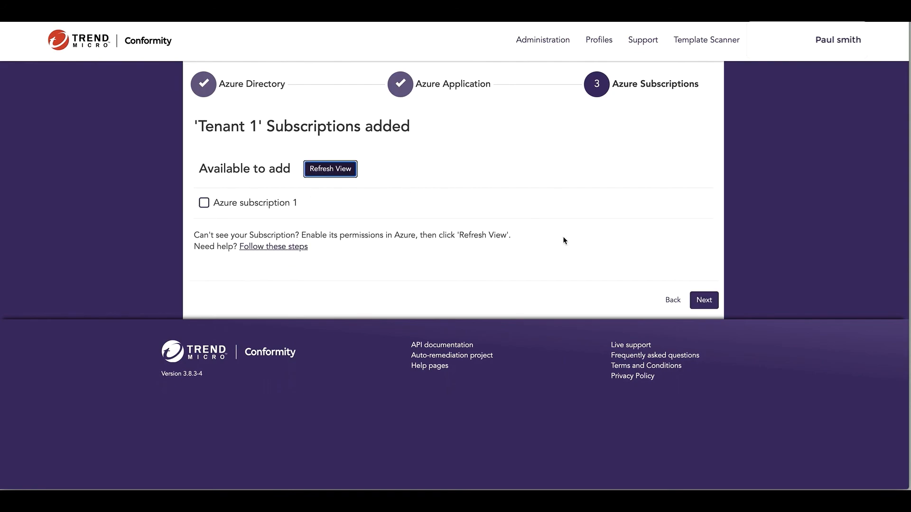
# Tick Azure subscription 1 and add it to the Tenant 1 subscriptions
pyautogui.click(203, 202)
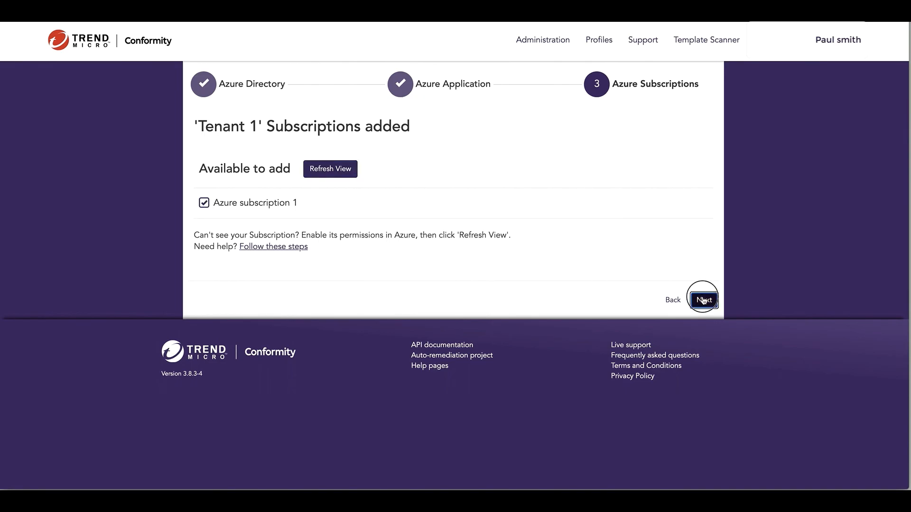
pyautogui.click(702, 299)
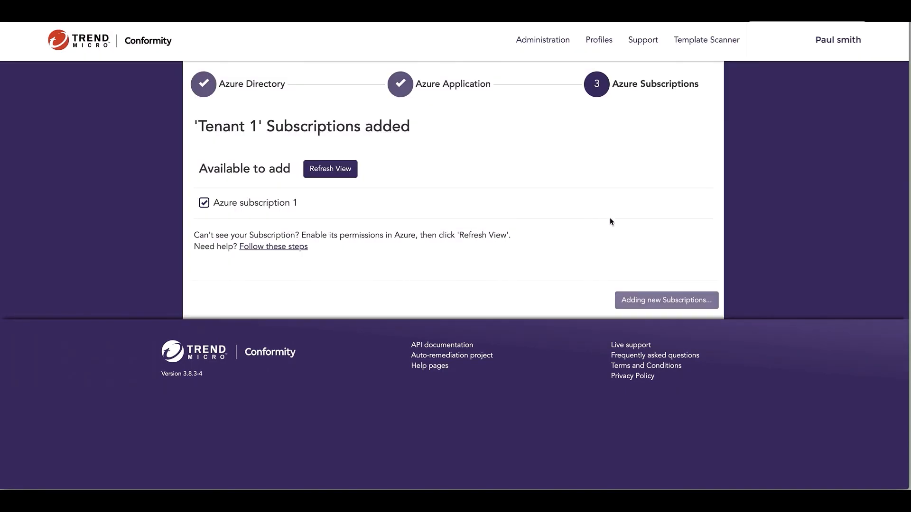